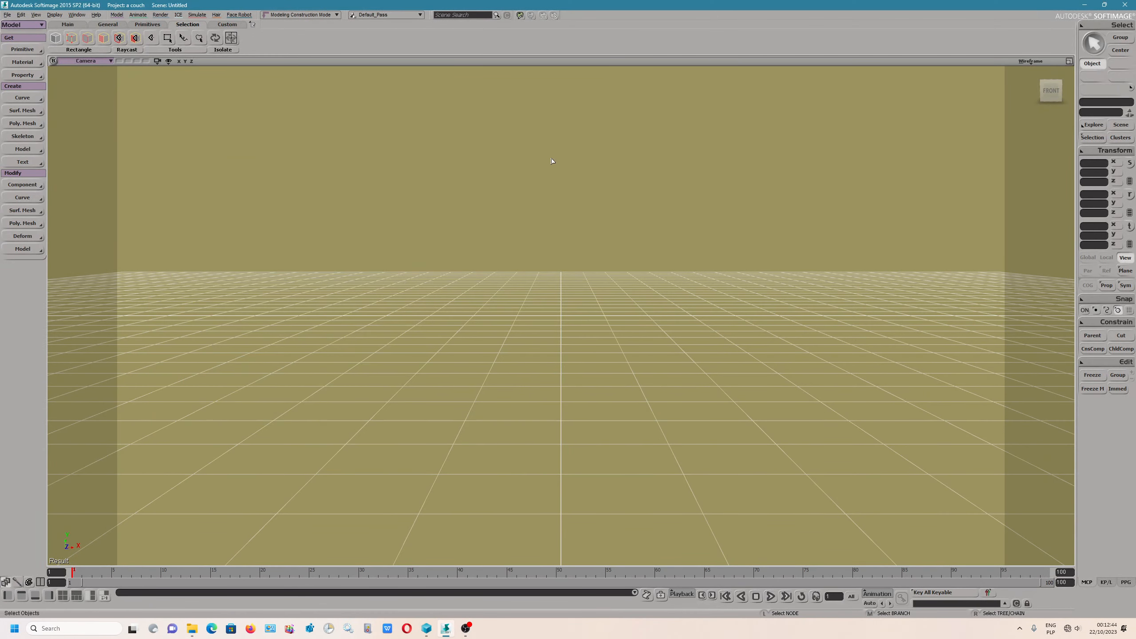
Load the saved karuzela scene from the project's Scenes folder via File > Open
left_click(7, 14)
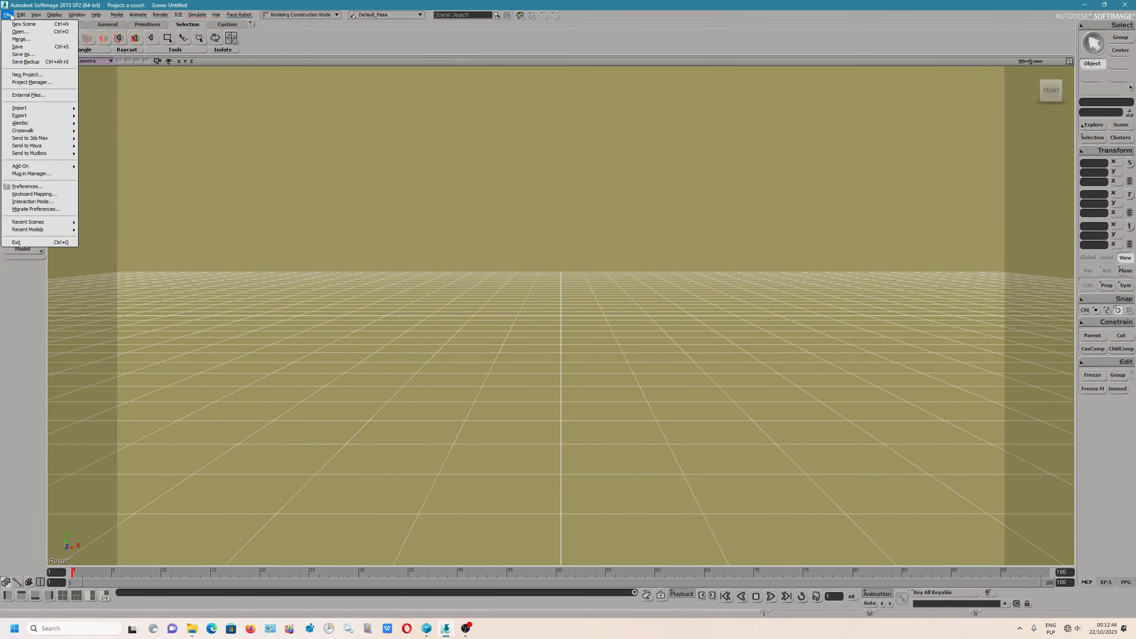
left_click(19, 31)
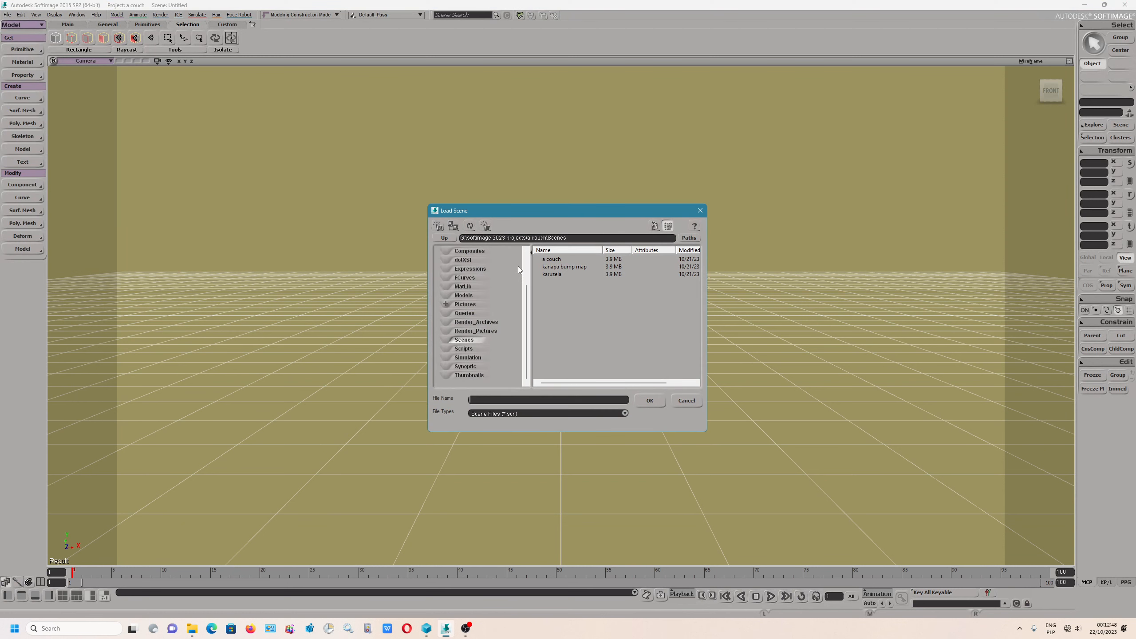
mouse_move(575, 268)
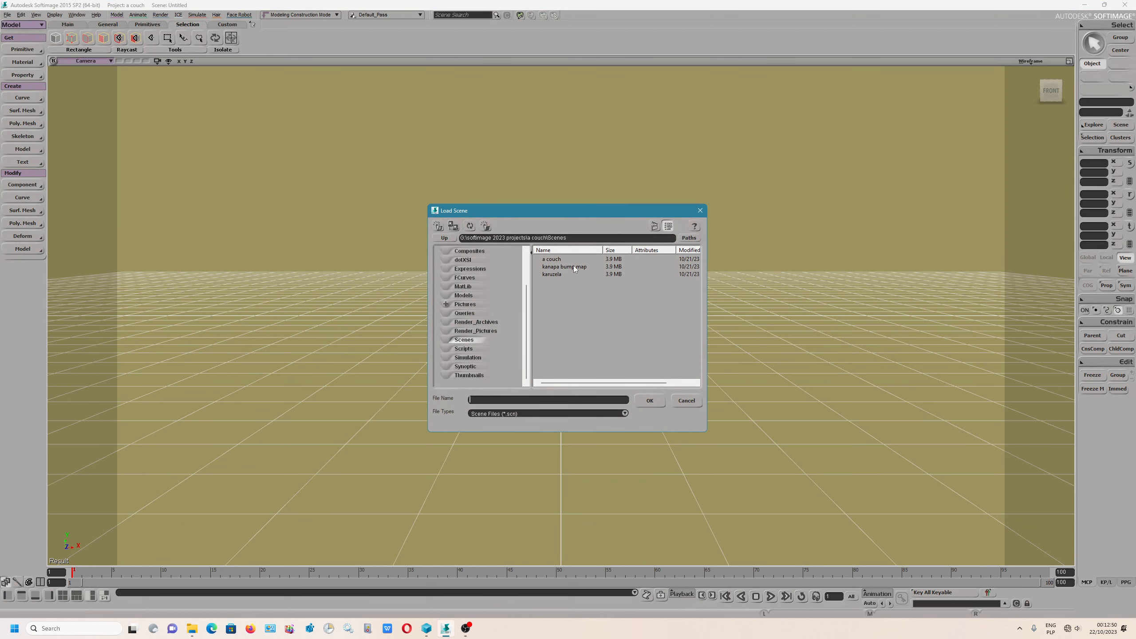
left_click(684, 400)
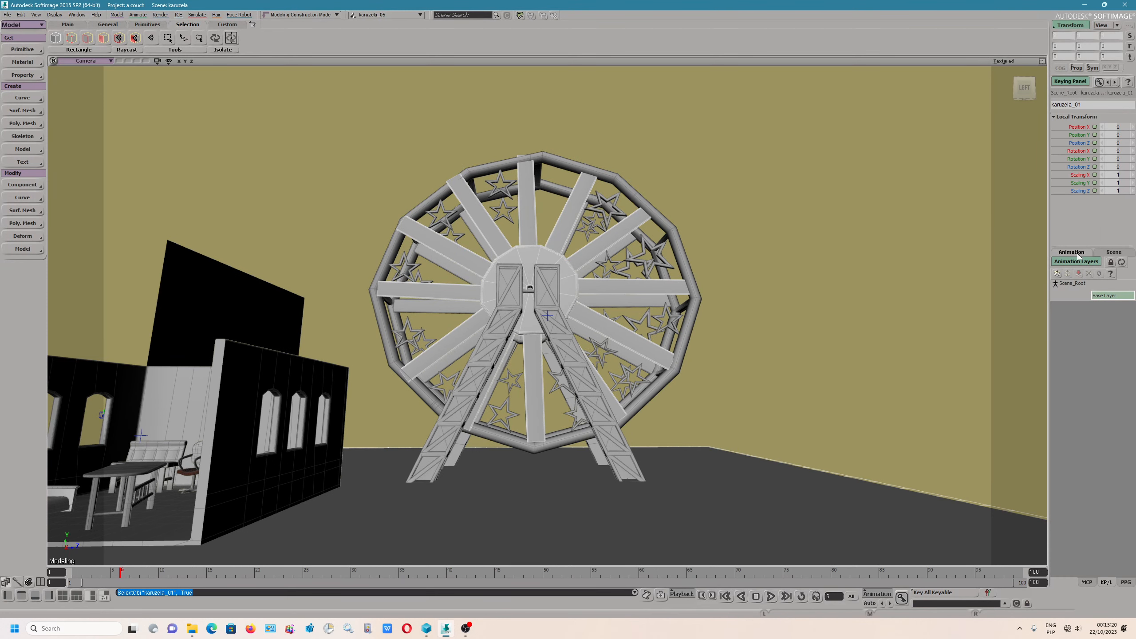
Switch the lower-right panel to the Scene tab so the Layers list is shown
left_click(1114, 251)
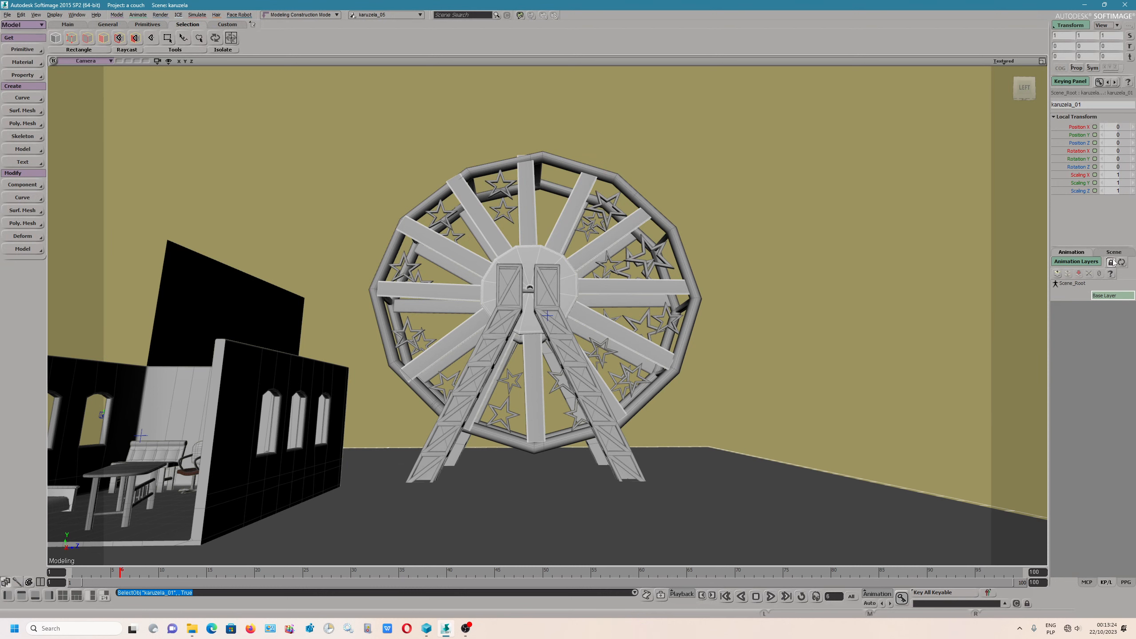
left_click(1114, 252)
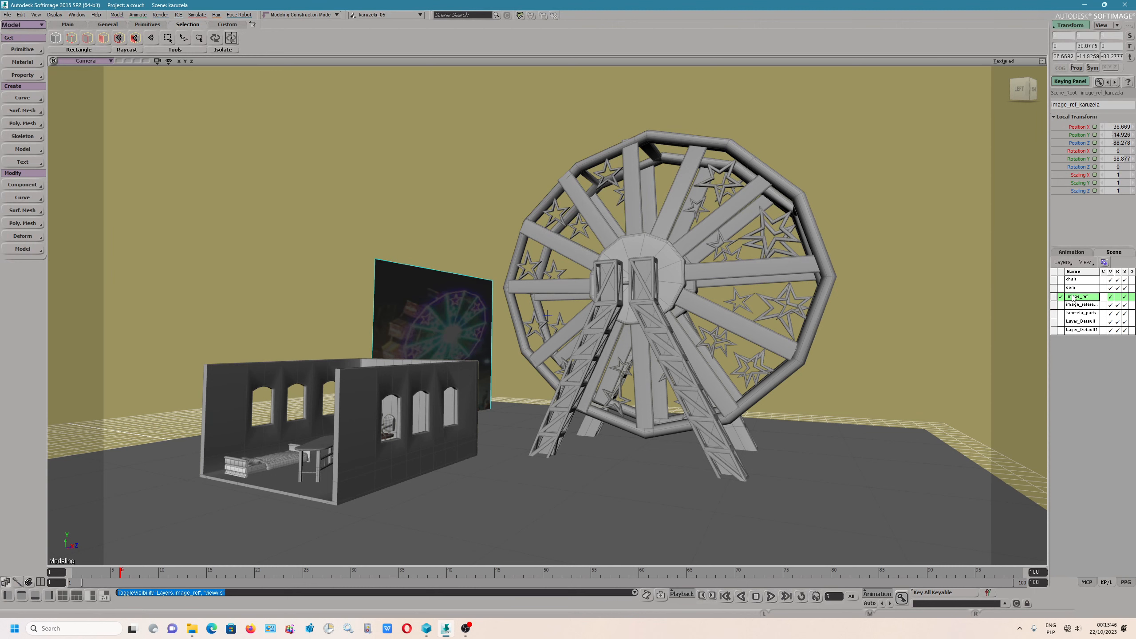
Make dom the current layer (briefly chair), then set the wheel parts layer current
left_click(1071, 288)
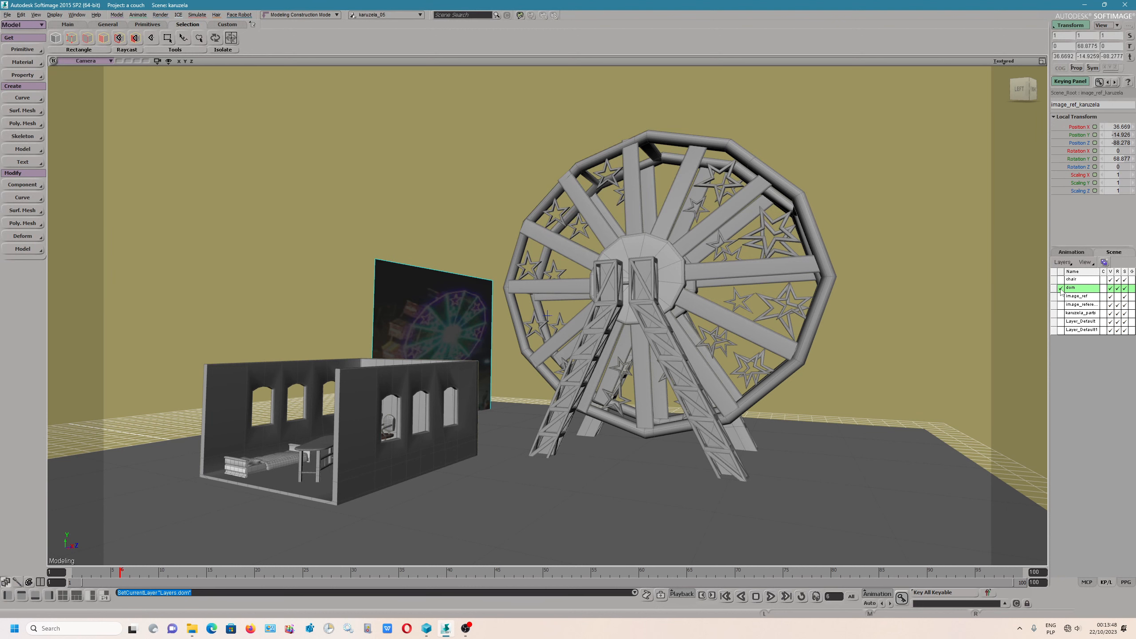
left_click(1075, 280)
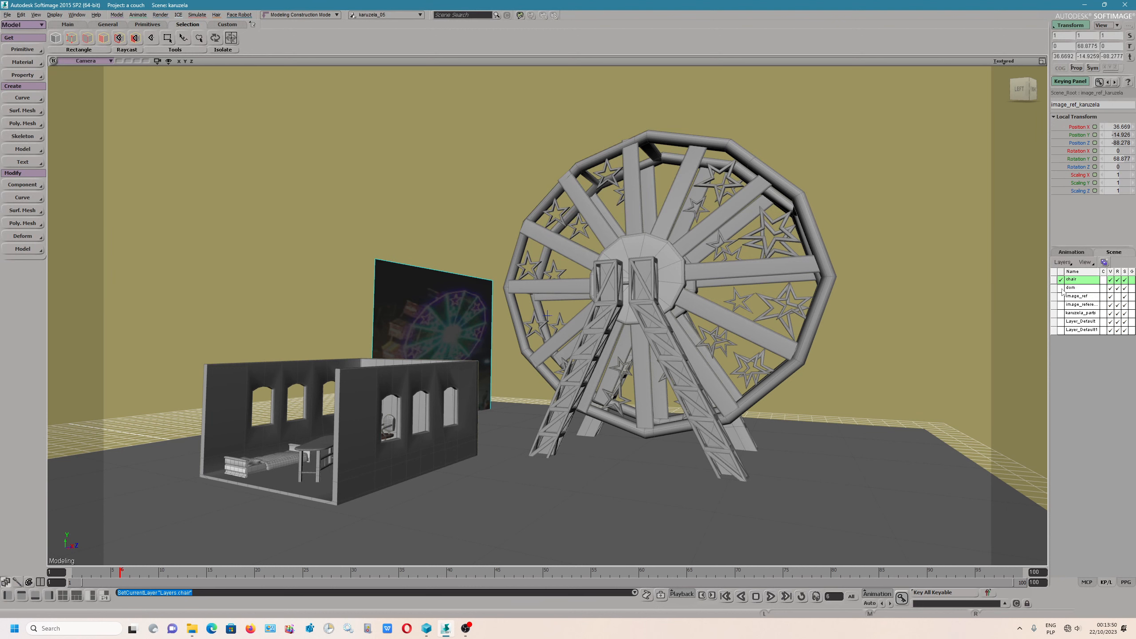
left_click(1071, 288)
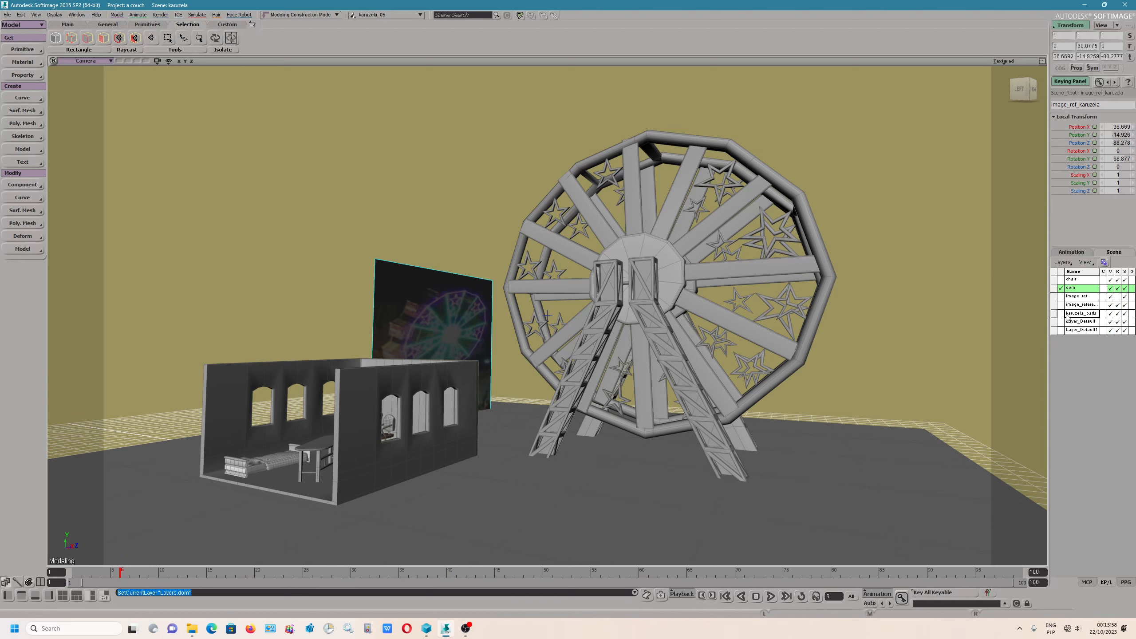
left_click(1078, 312)
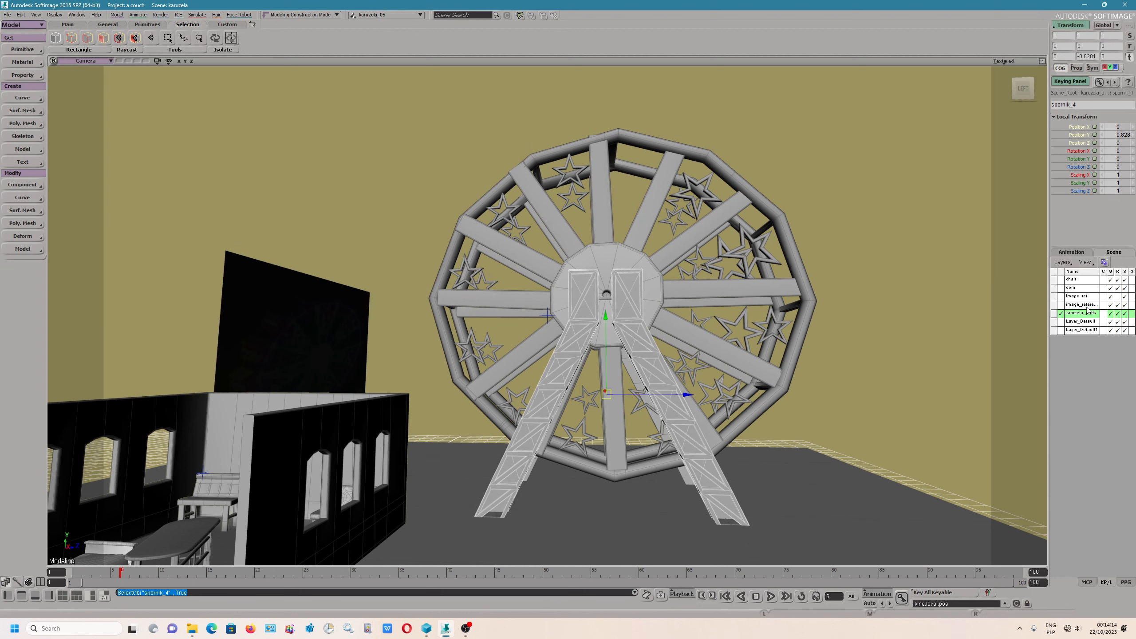
Move the selected spomik_4 support into kanzela_parts and keep that layer current
right_click(1079, 313)
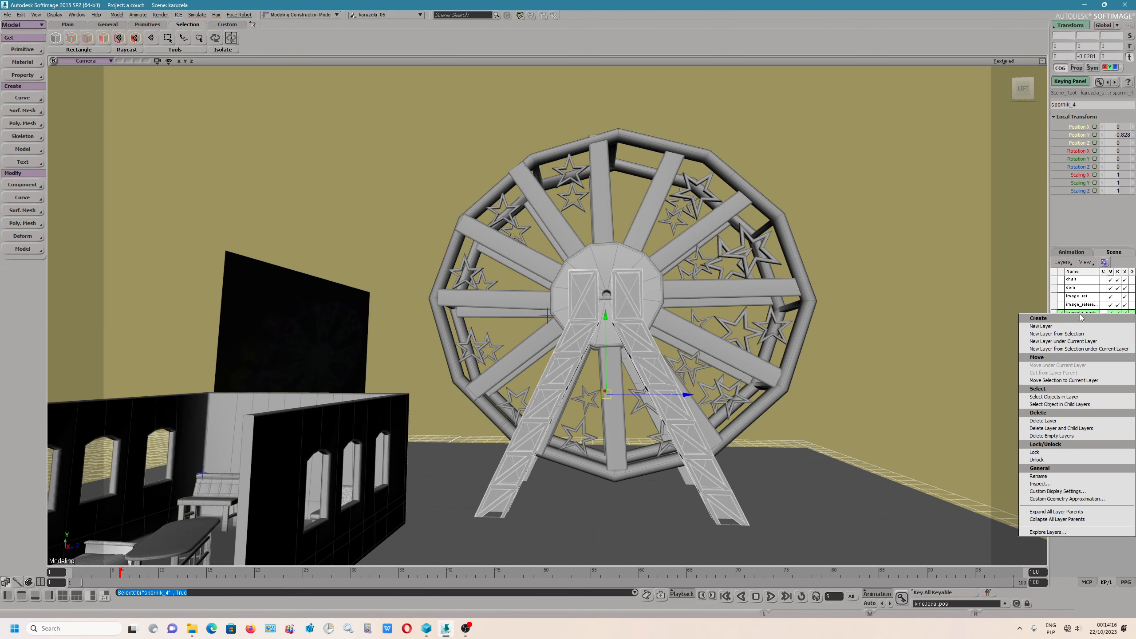
mouse_move(1065, 381)
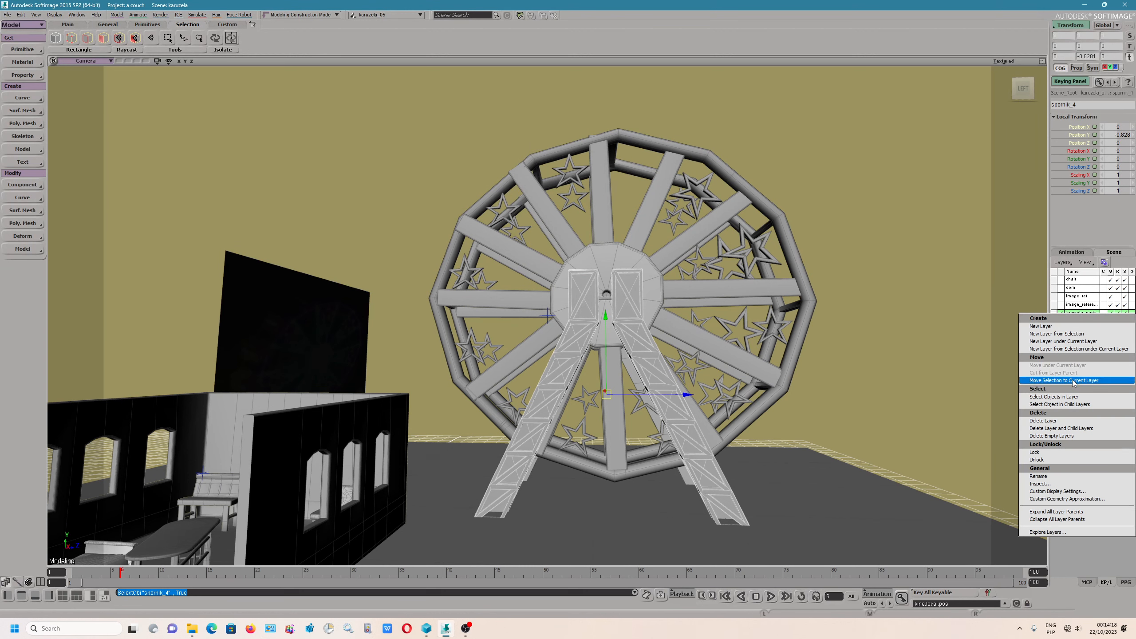
left_click(1063, 381)
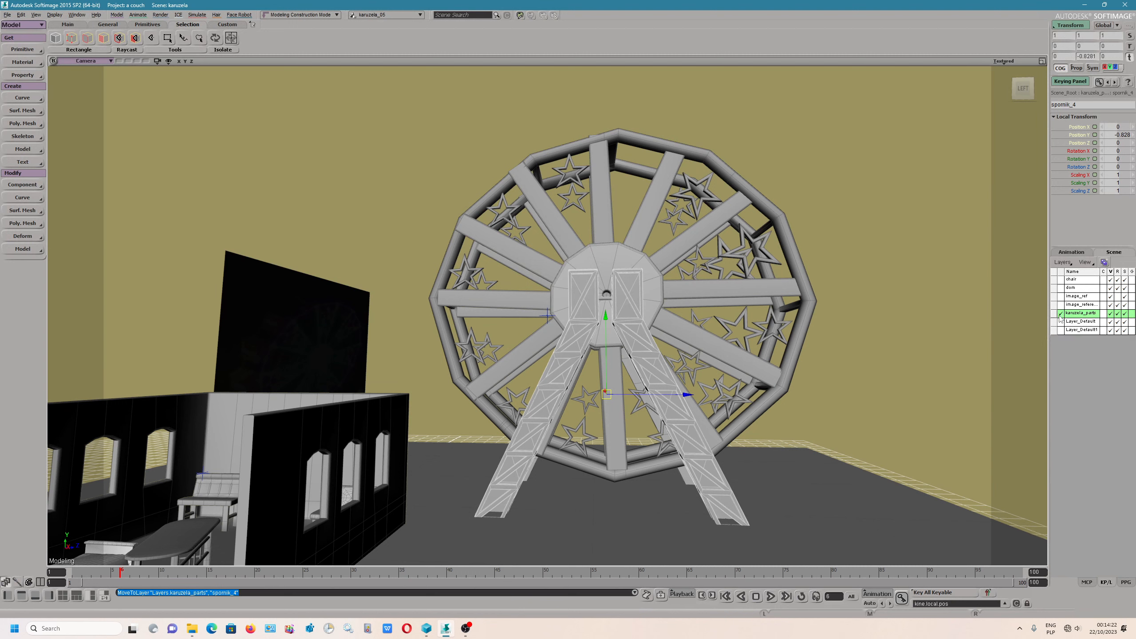
left_click(1080, 305)
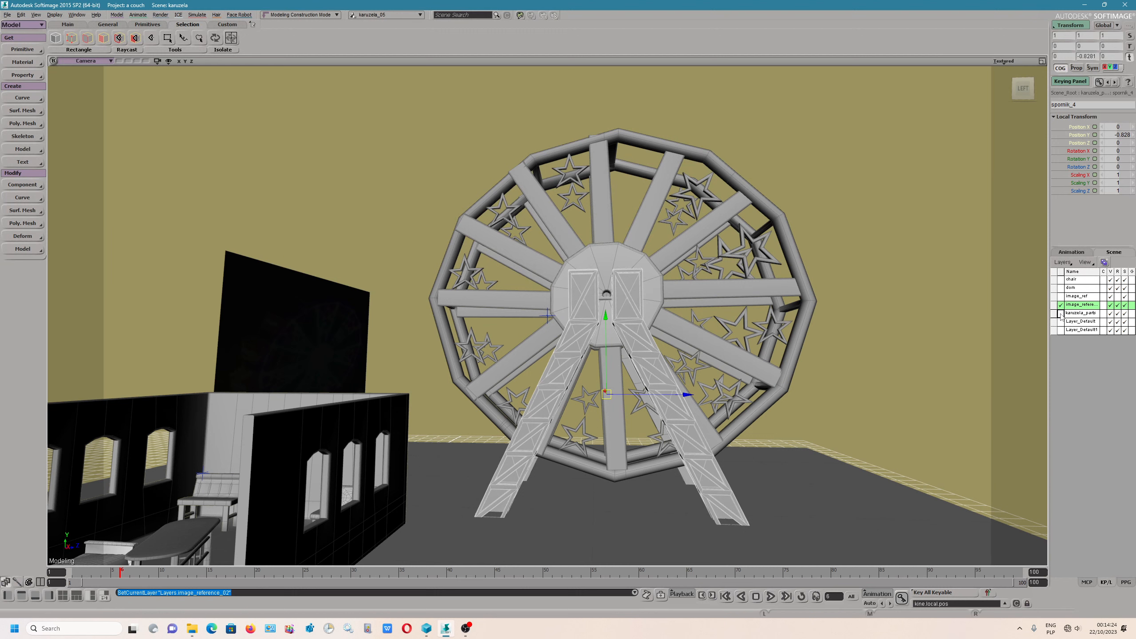
left_click(1079, 313)
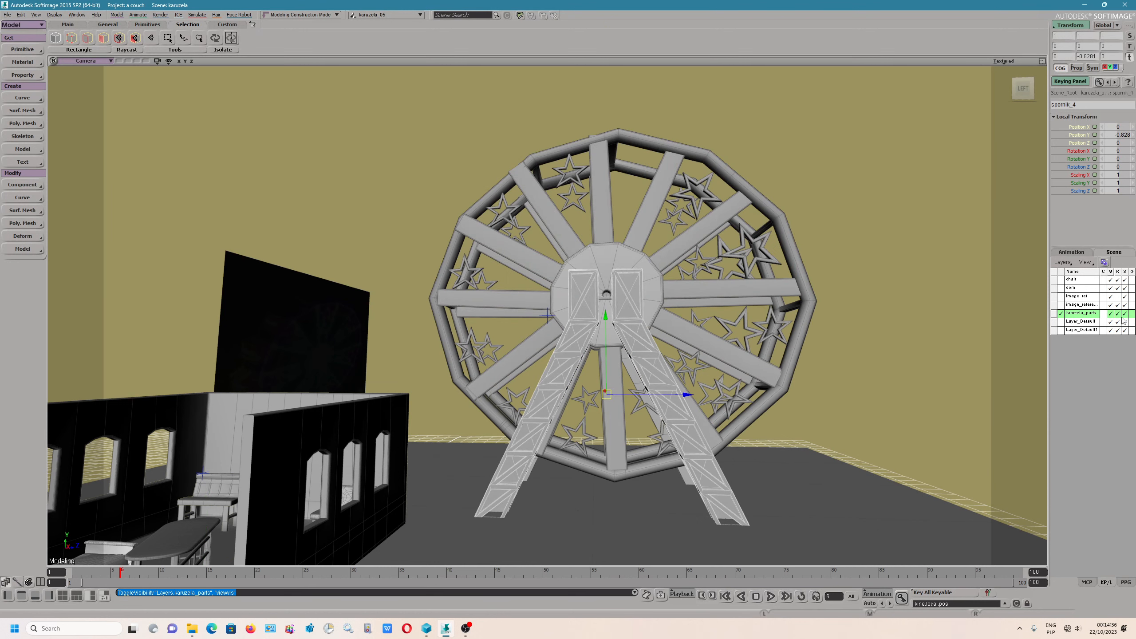
mouse_move(1119, 318)
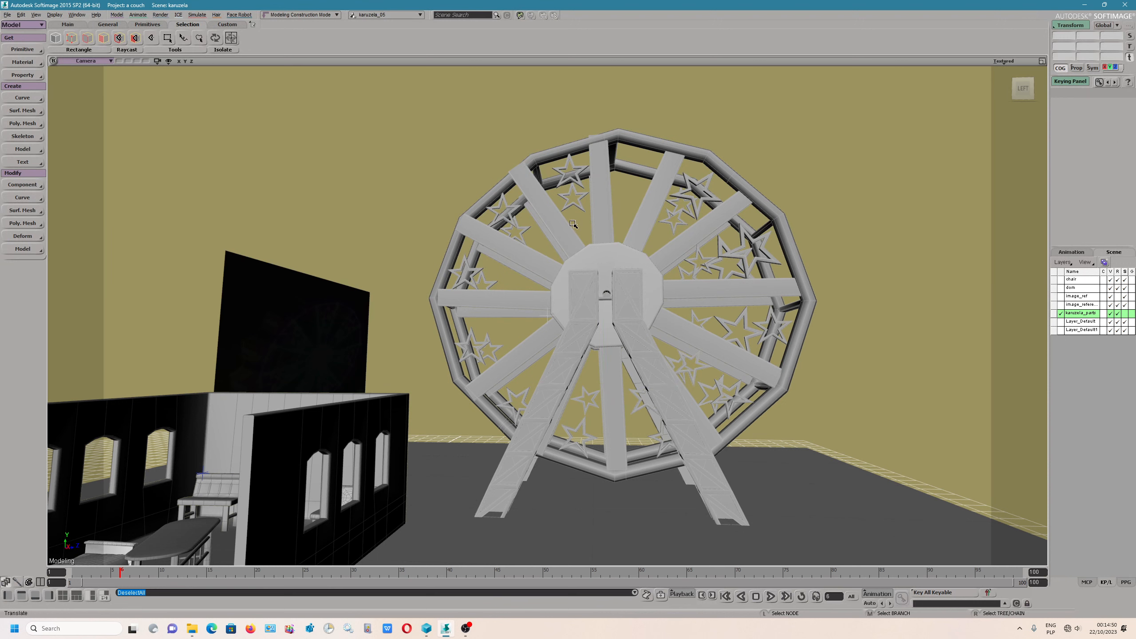
Move spomik_1 into the kanzela_parts layer and bring up that layer's Display property
left_click(572, 223)
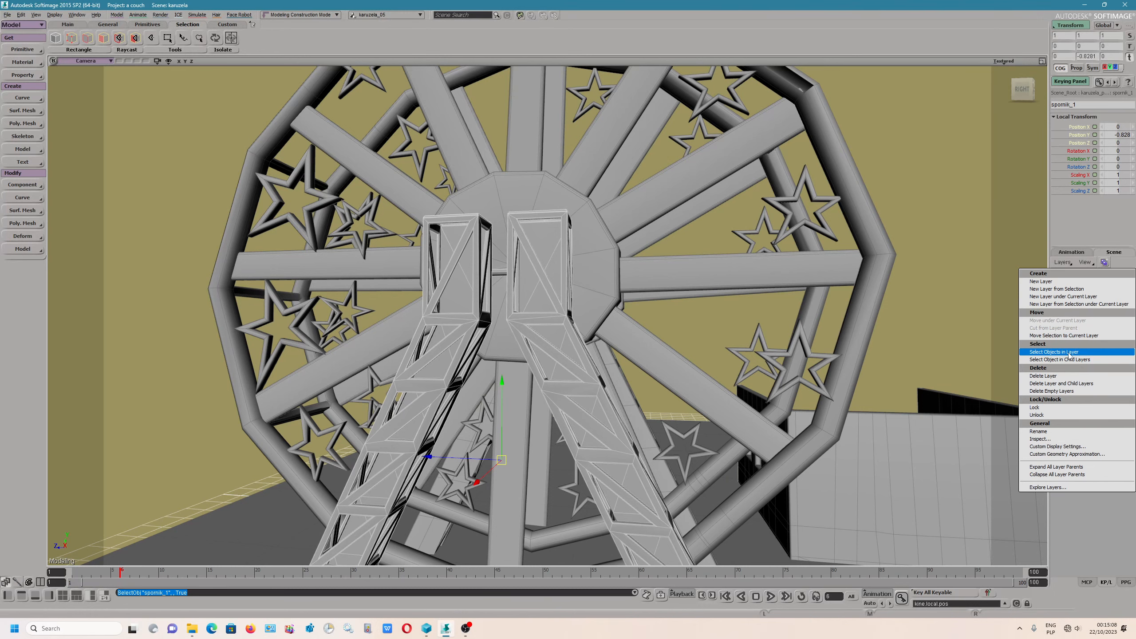
left_click(1061, 351)
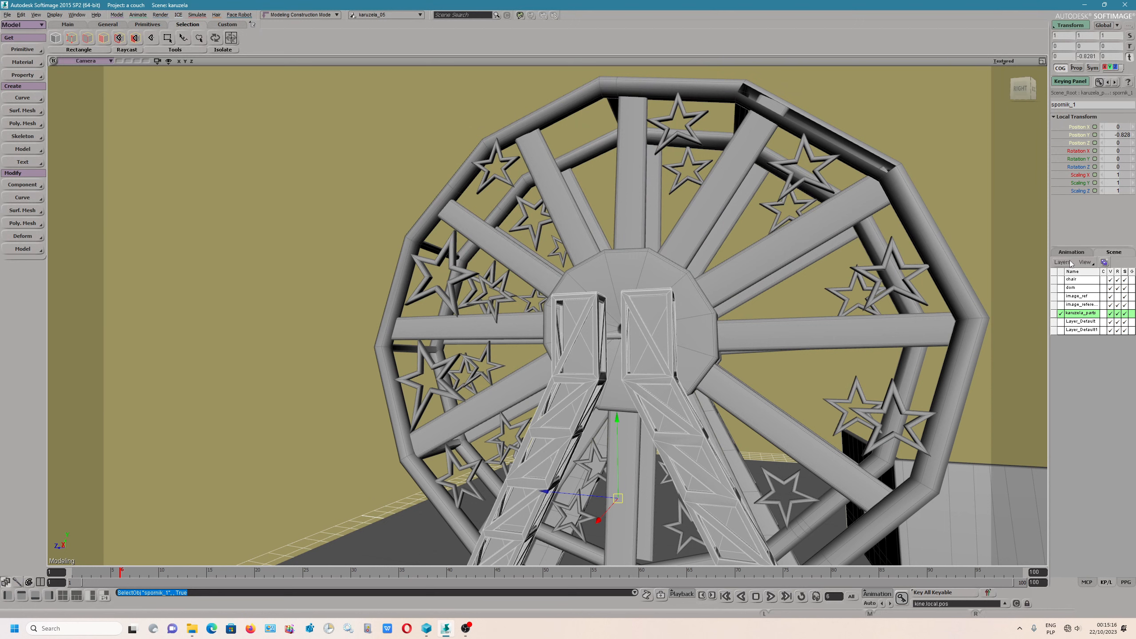
left_click(1062, 262)
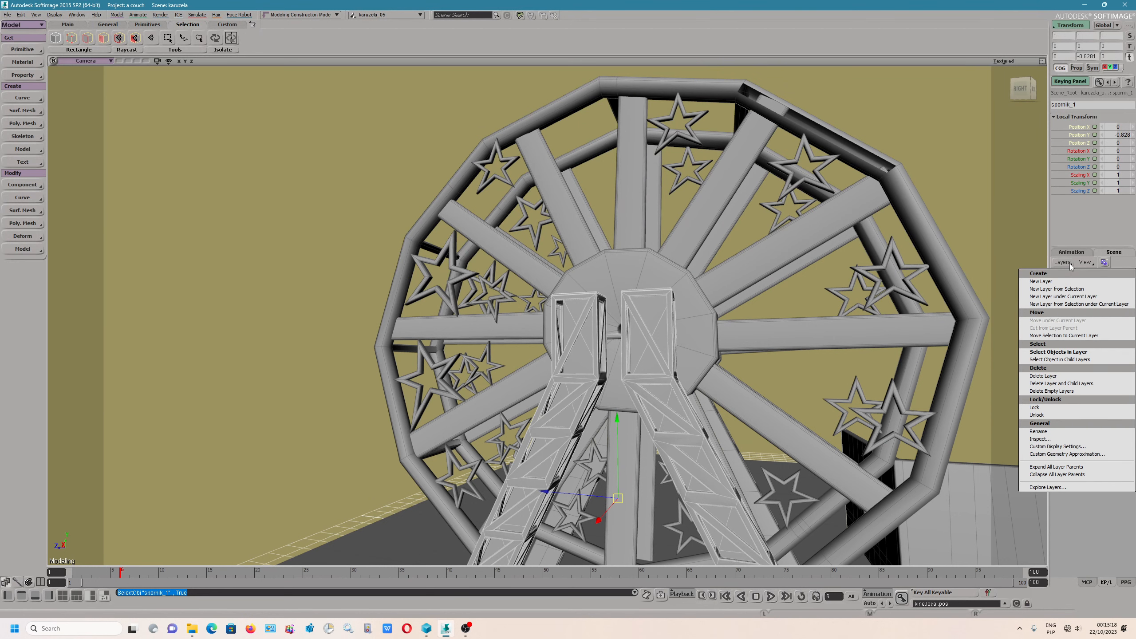
left_click(1063, 335)
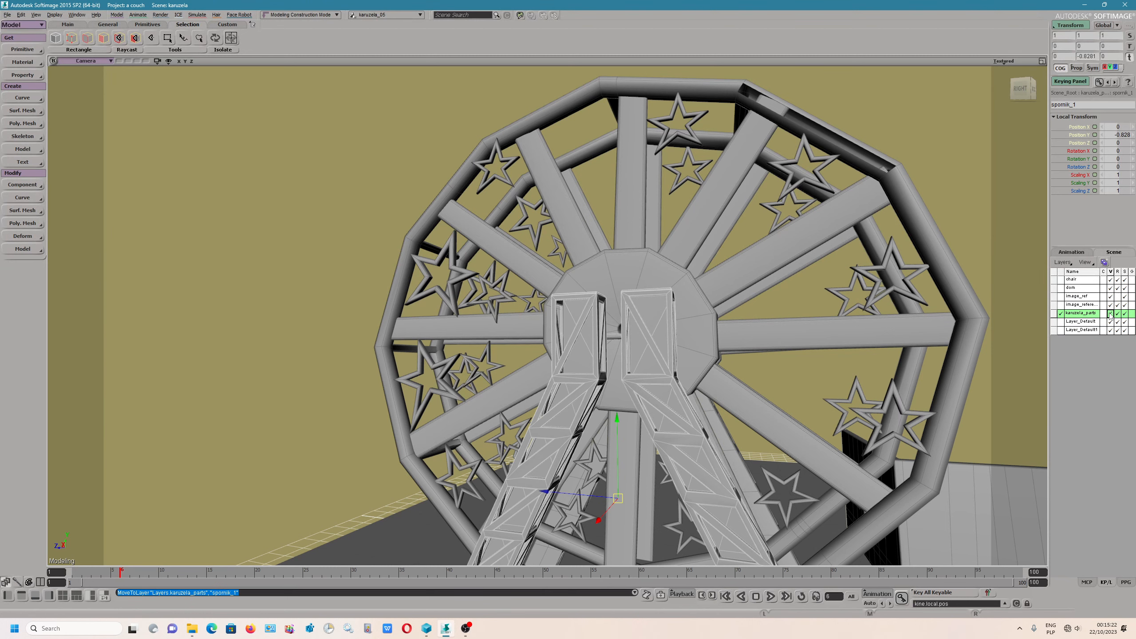
left_click(1101, 313)
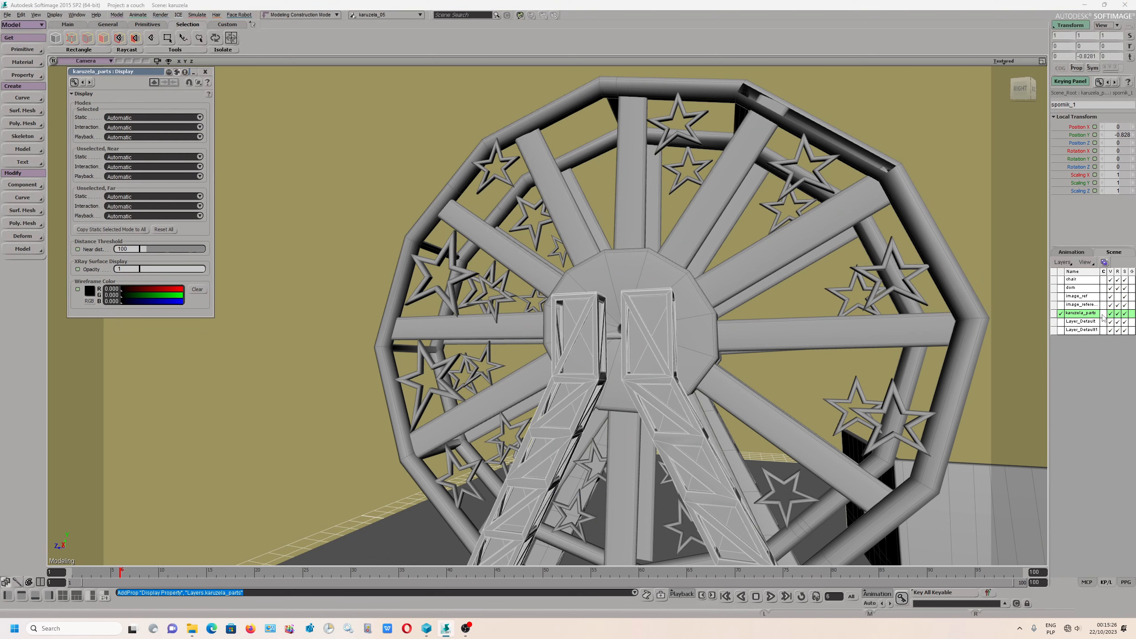
mouse_move(134, 77)
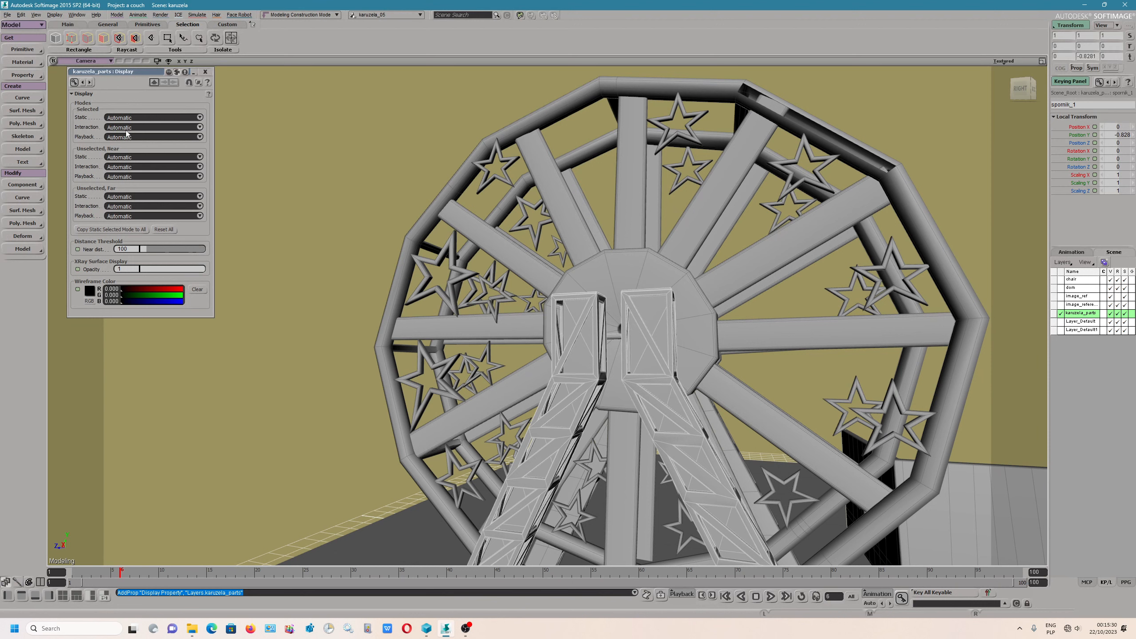
mouse_move(125, 163)
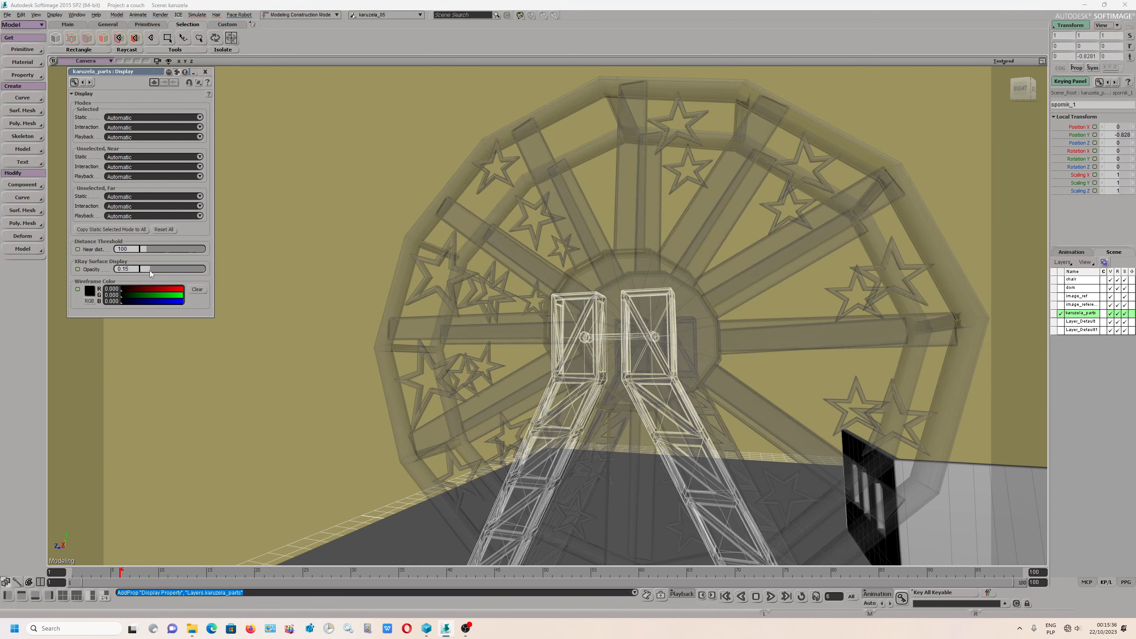
Restore the kanzela_parts X-ray opacity to 1 so the wheel appears solid
left_click_drag(150, 269, 153, 269)
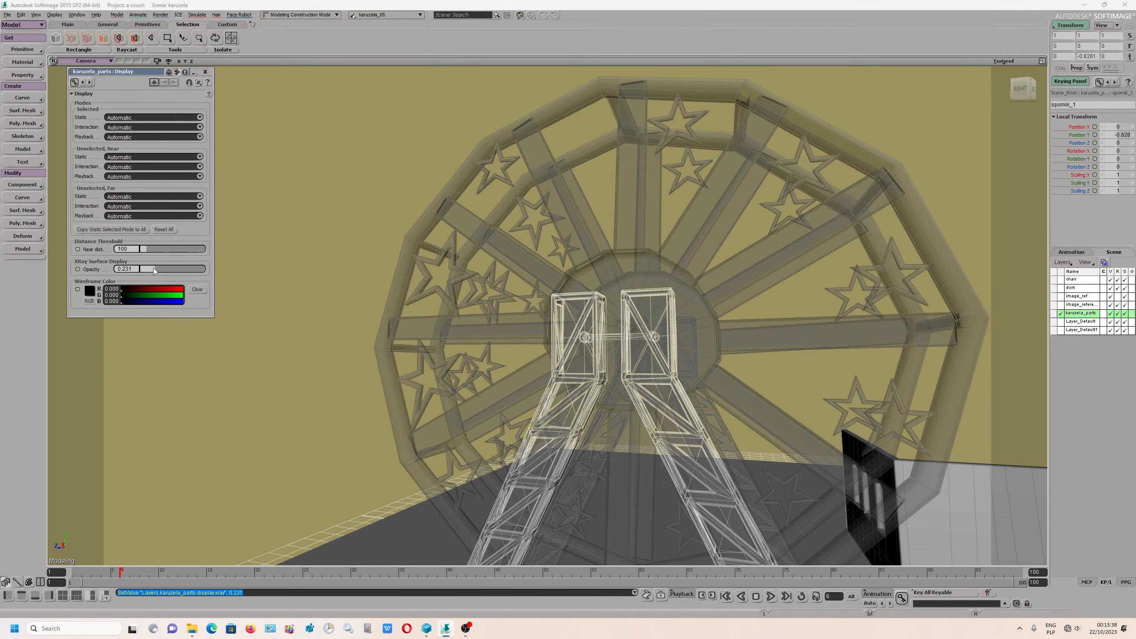
left_click_drag(153, 269, 144, 268)
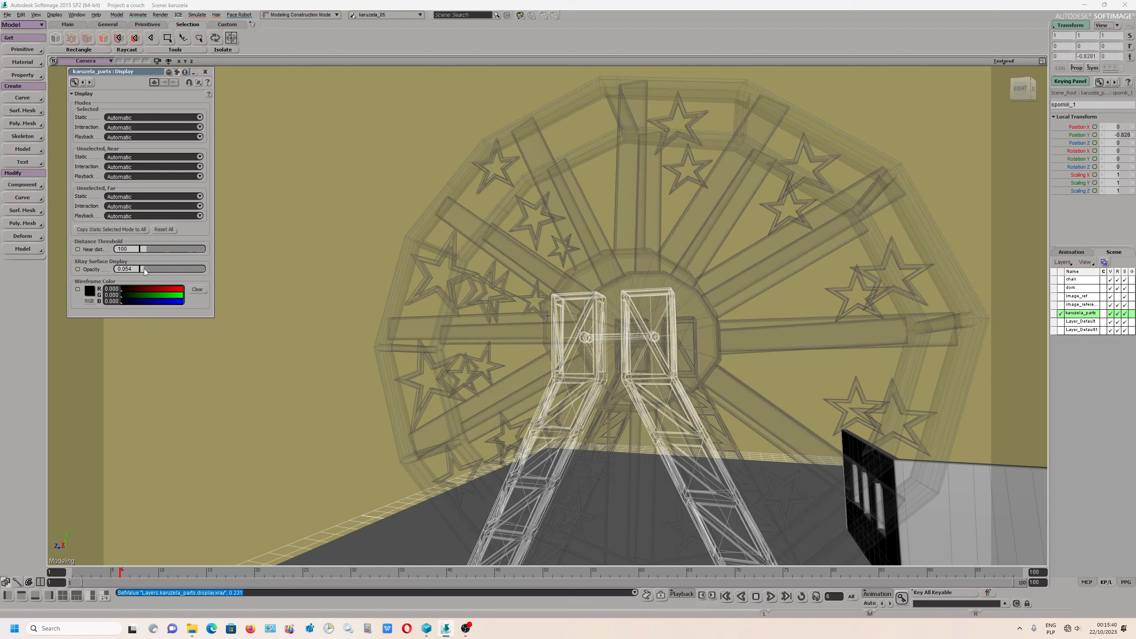
left_click_drag(144, 269, 177, 269)
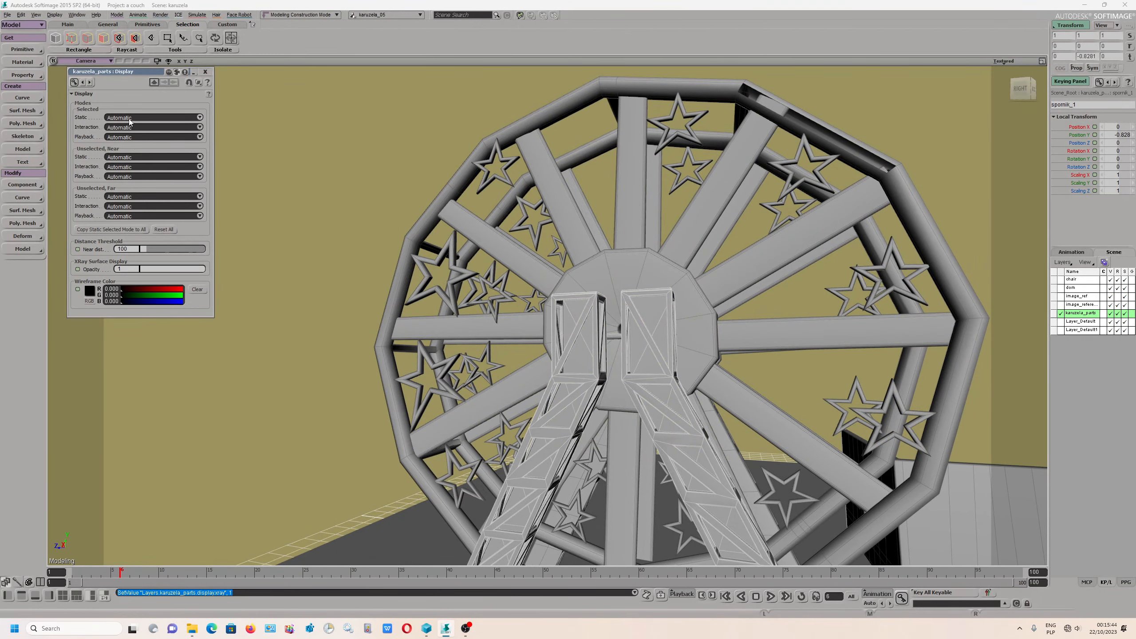
Leave Static and Interaction display modes on Automatic and close the property editor
left_click(152, 117)
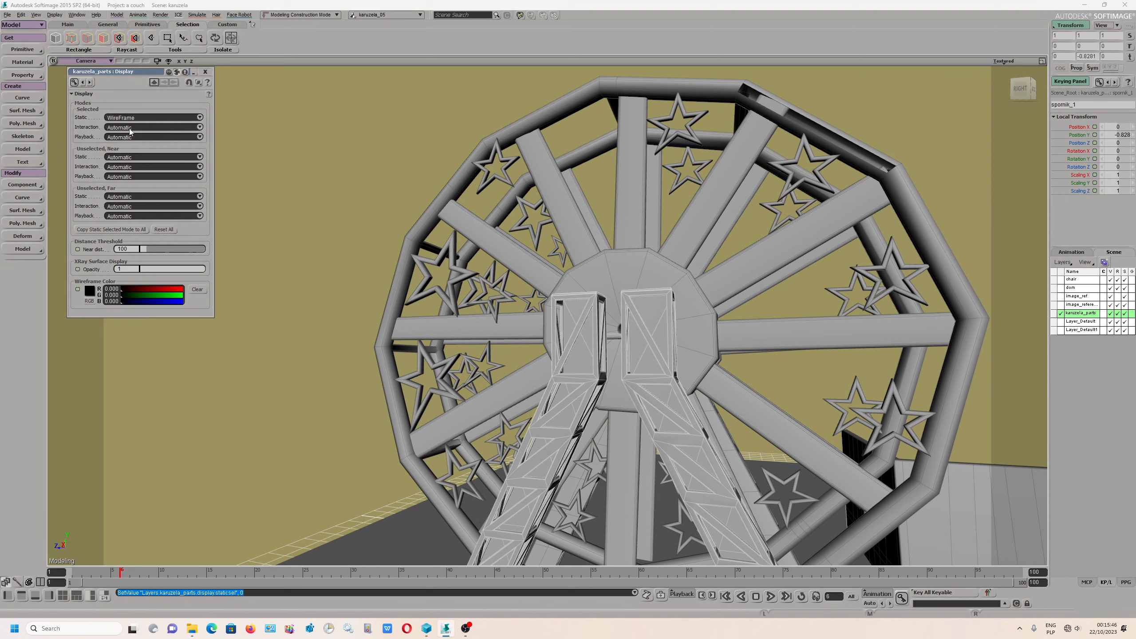
left_click(151, 117)
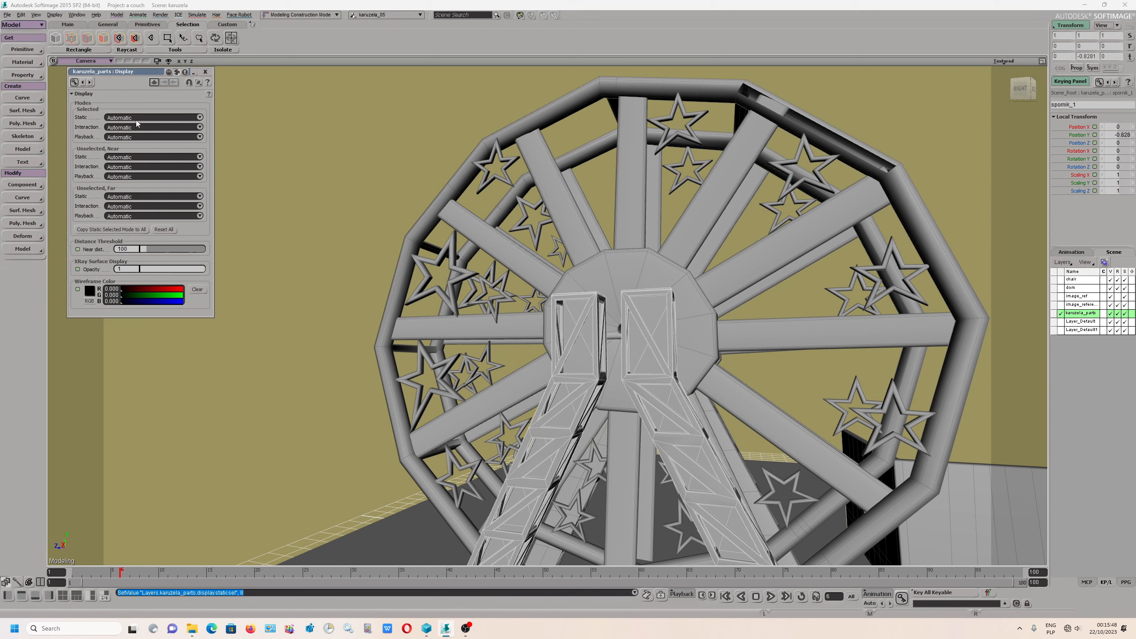
left_click(152, 128)
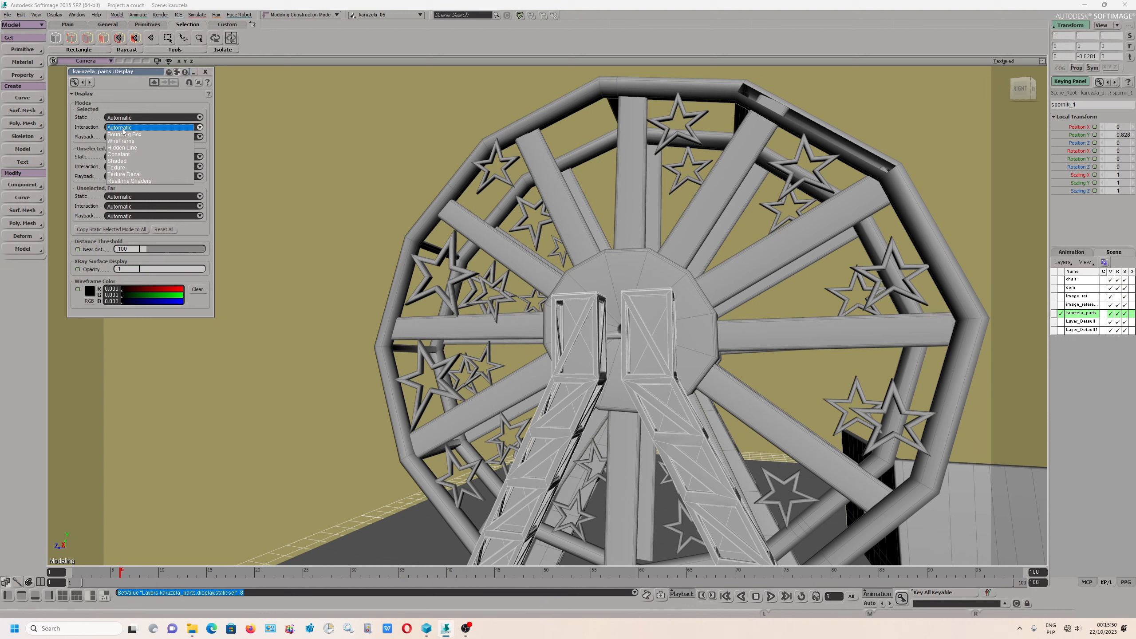
mouse_move(123, 131)
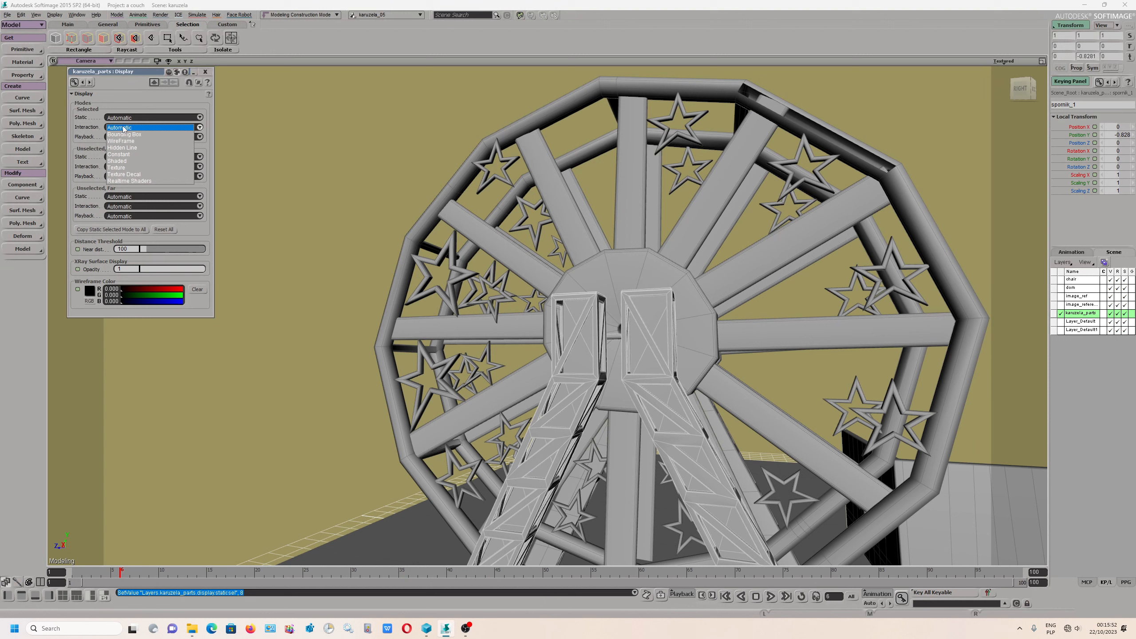
left_click(119, 127)
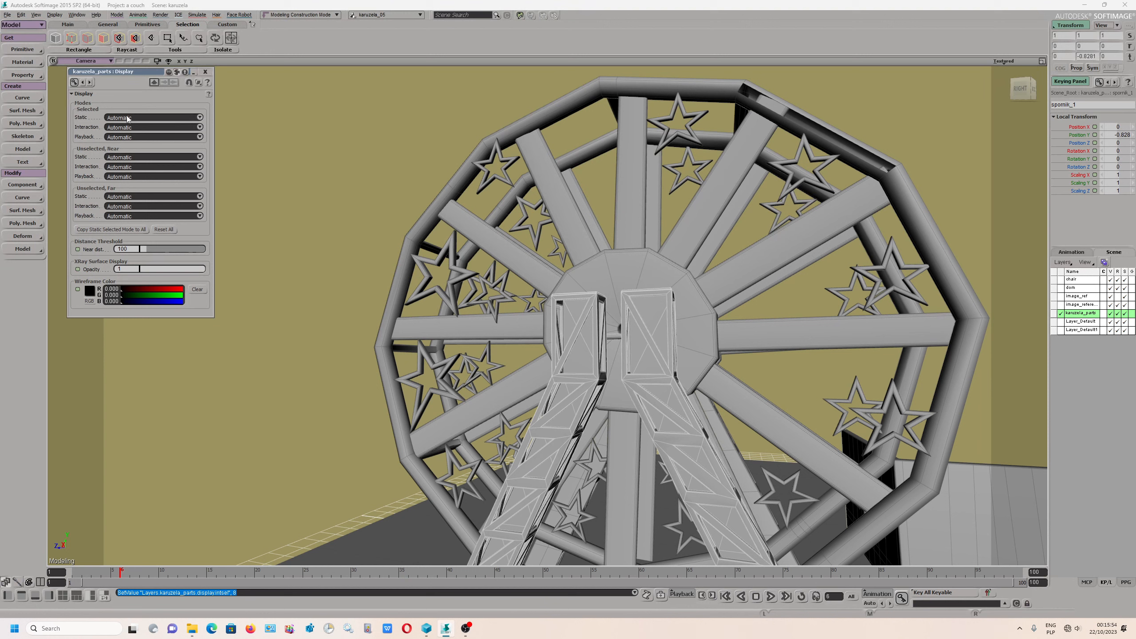
left_click(205, 71)
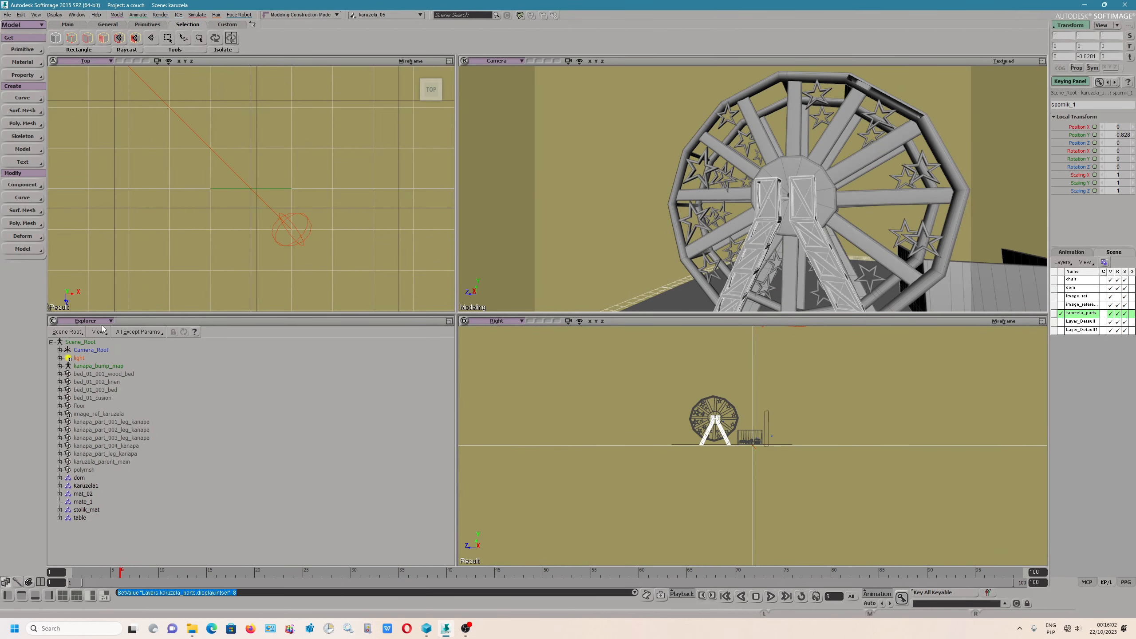
Set the Explorer scope to Layers and expand kanzela_parts to show its members
left_click(110, 322)
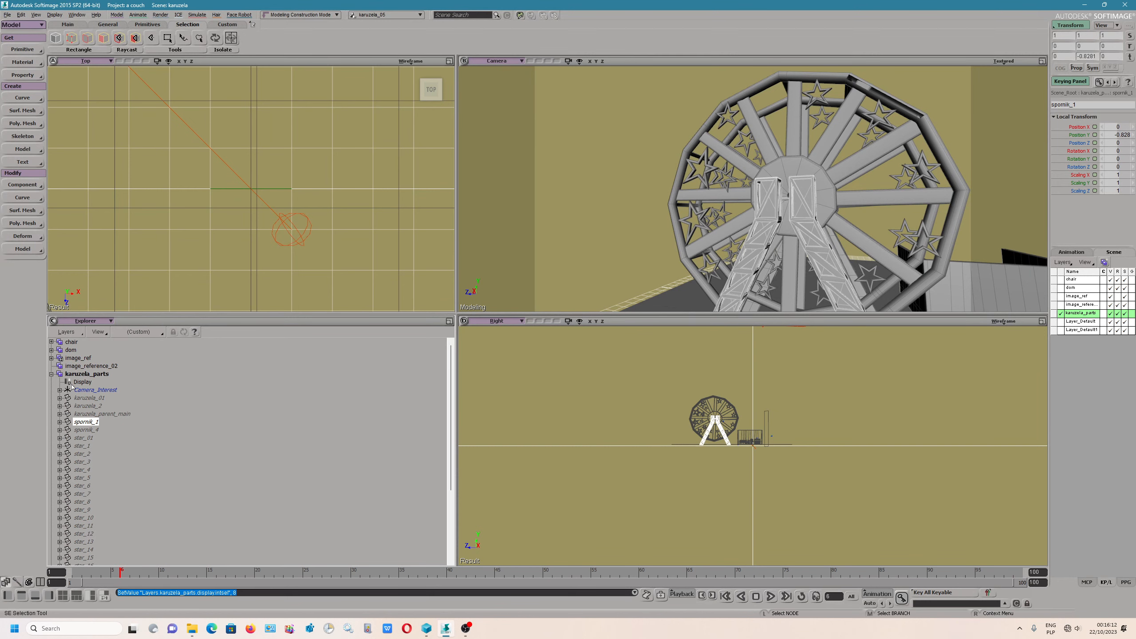
left_click(66, 331)
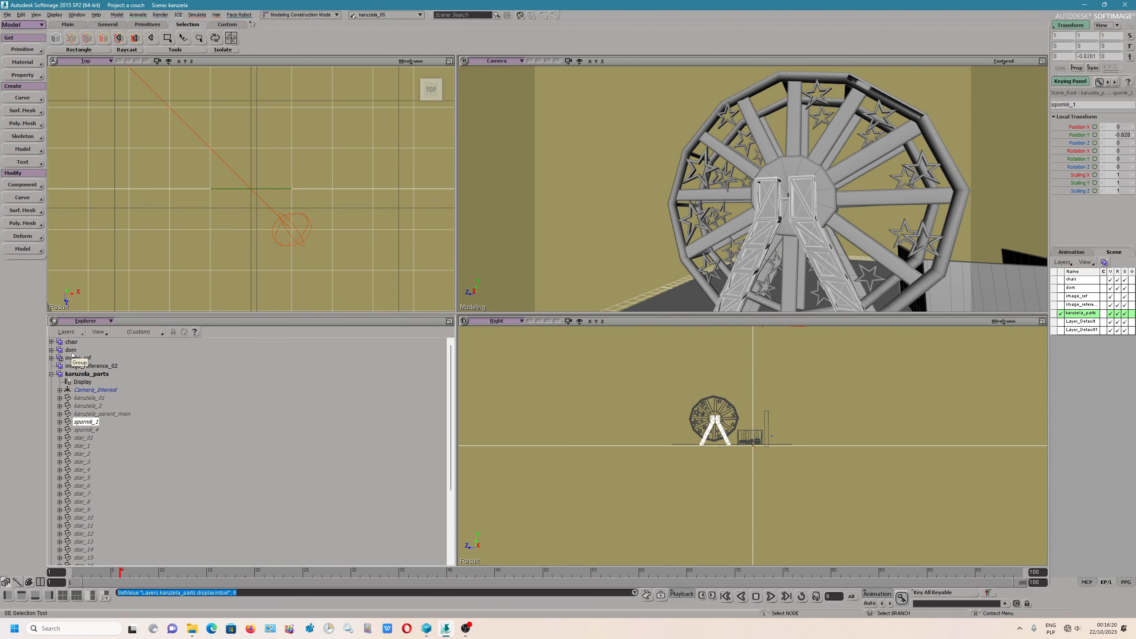
mouse_move(99, 376)
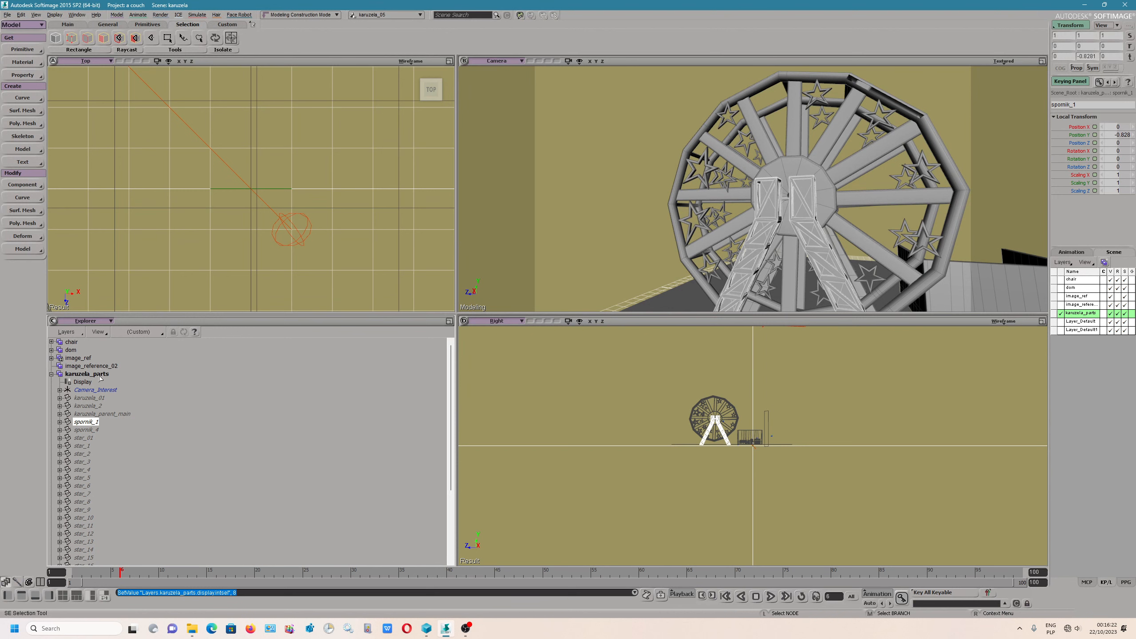
Select Camera_Interest in kanzela_parts and reposition it so the camera faces the wheel
left_click(88, 373)
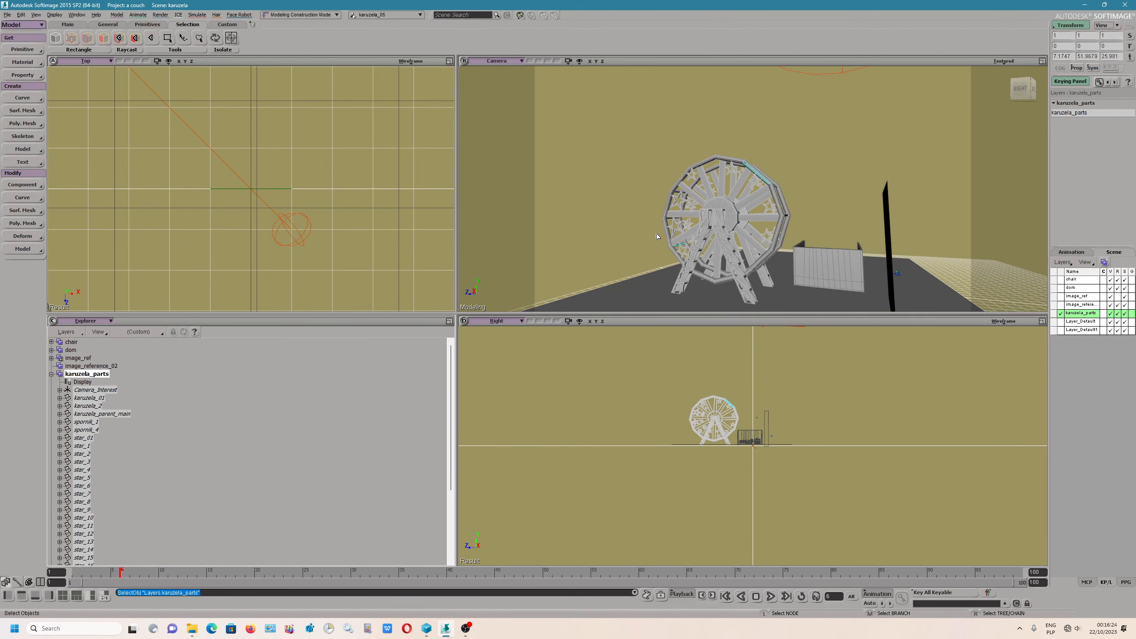
mouse_move(711, 240)
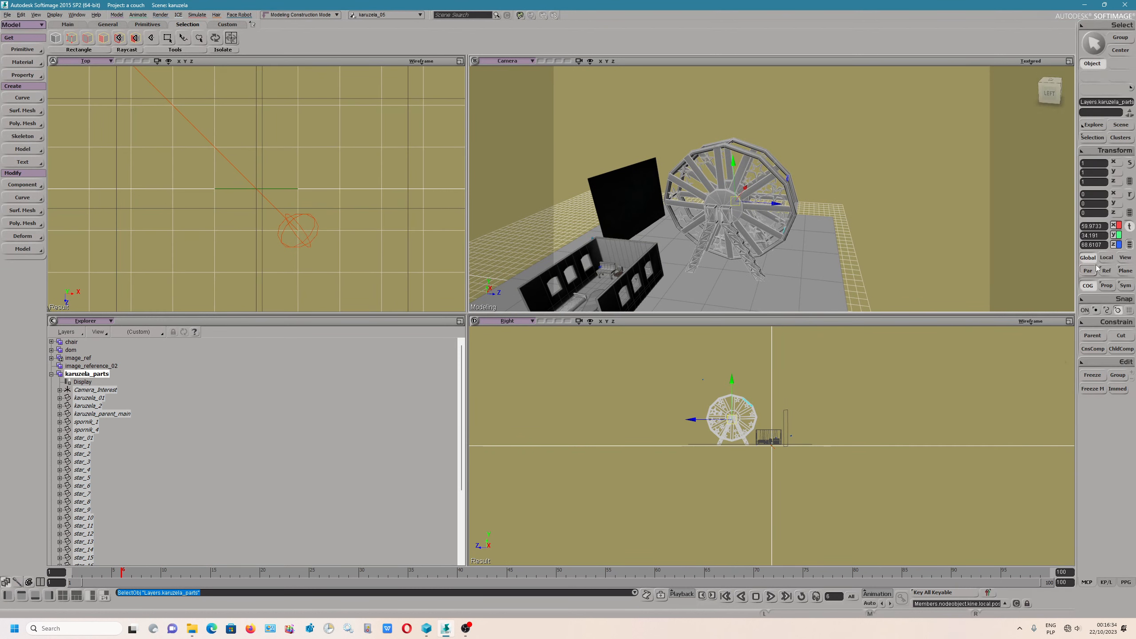
mouse_move(1106, 257)
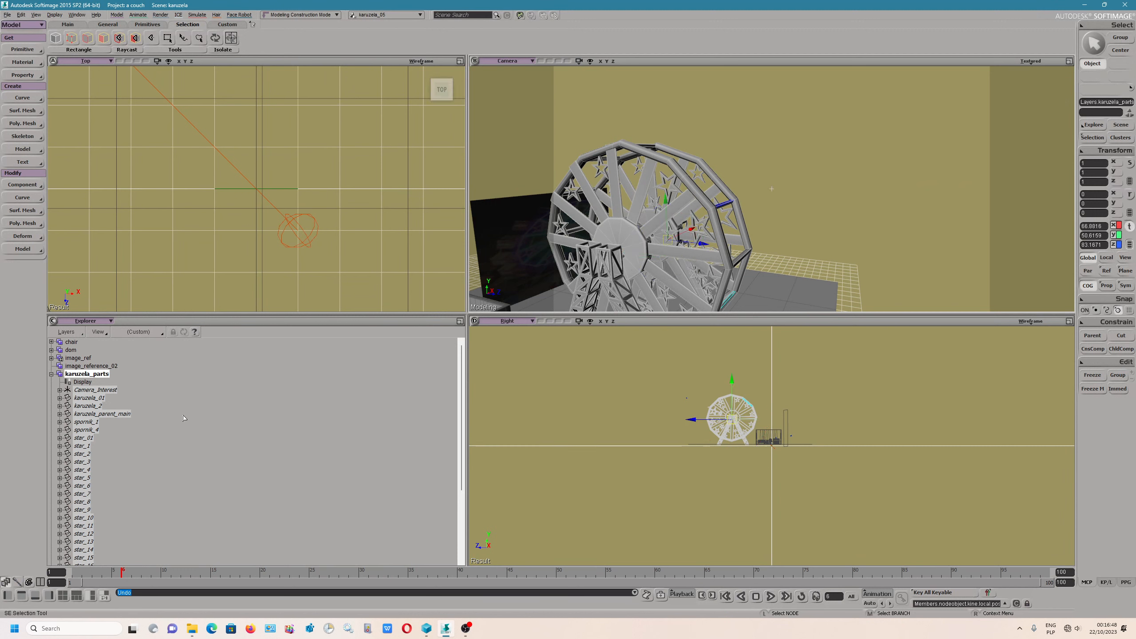
mouse_move(101, 397)
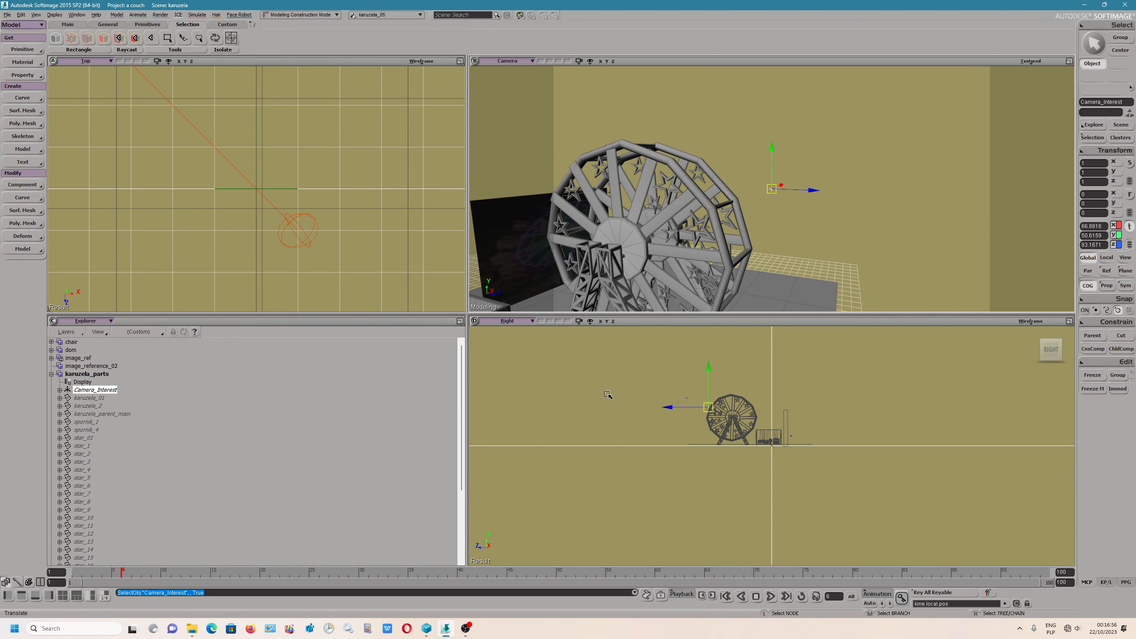
left_click(88, 374)
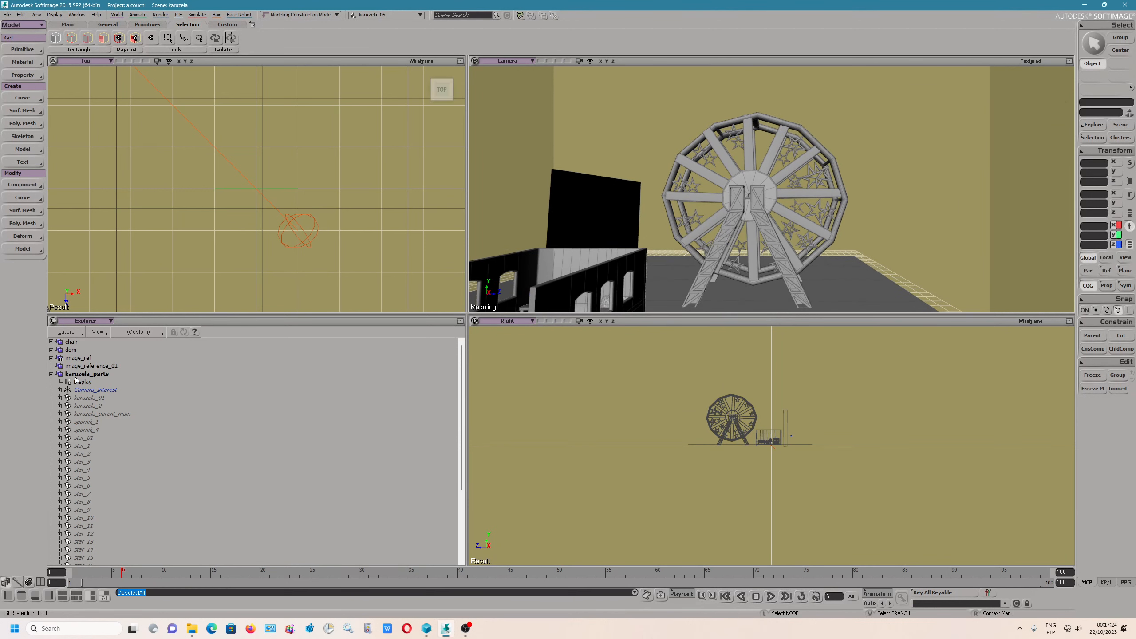
Collapse kanzela_parts and expand the dom layer to show its furniture and Camera_Interest
left_click(88, 374)
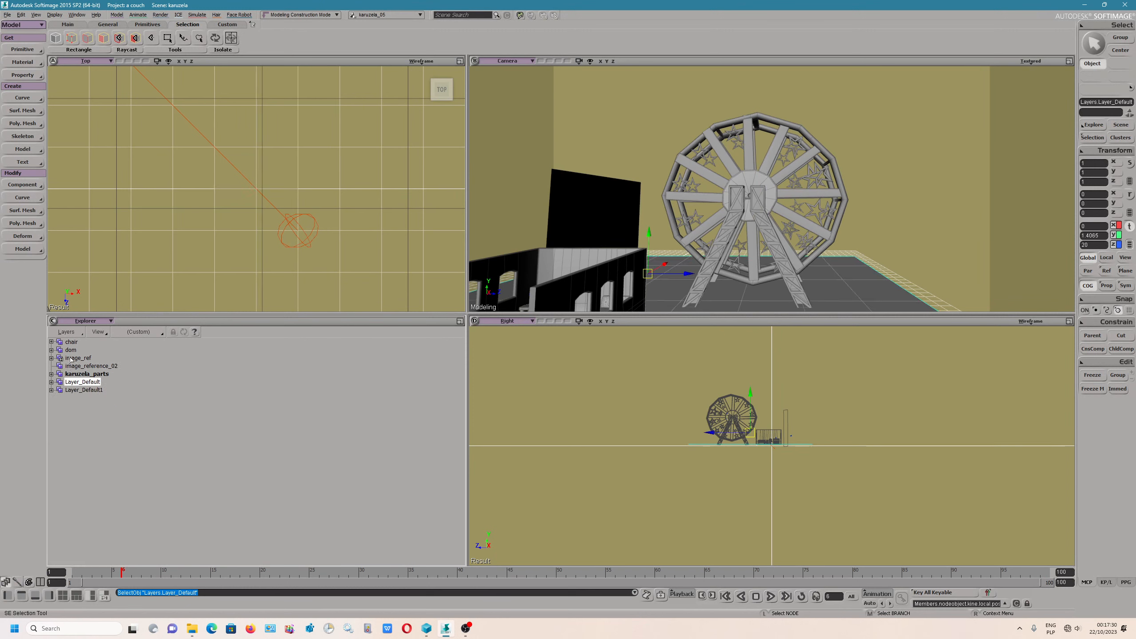
left_click(71, 349)
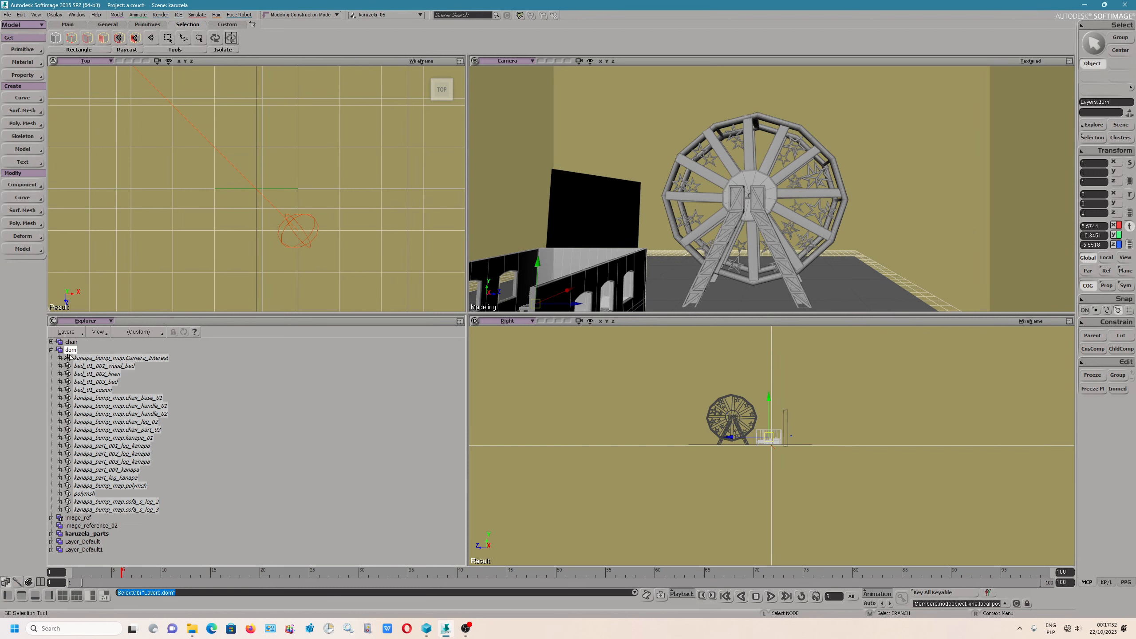
left_click(65, 332)
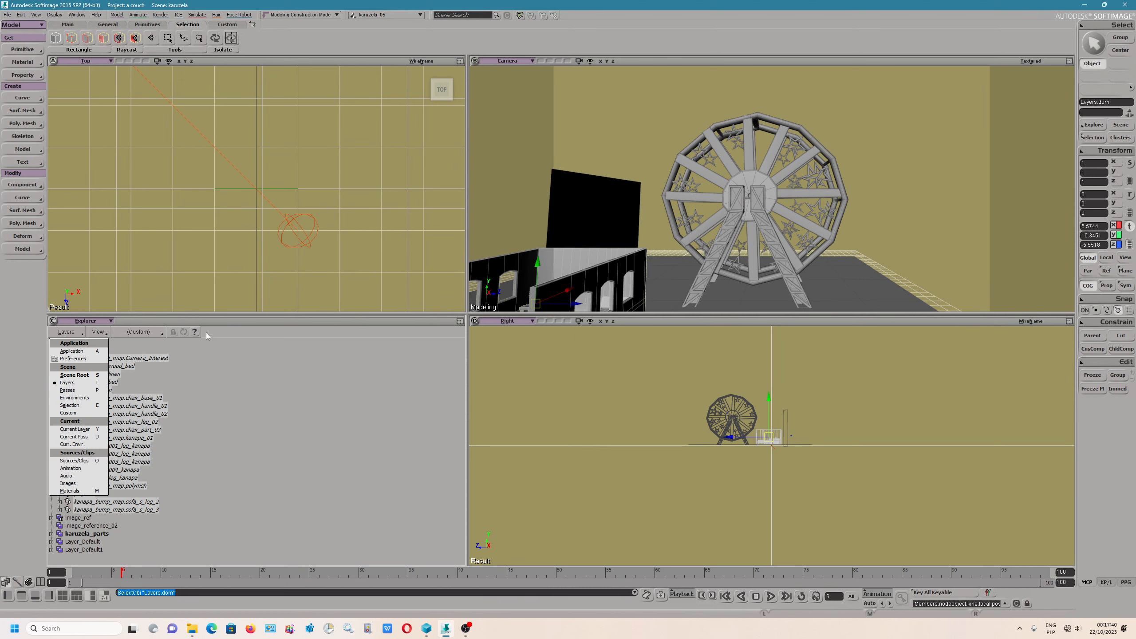
Switch the Explorer scope briefly to Scene Root, then back to Layers
left_click(97, 332)
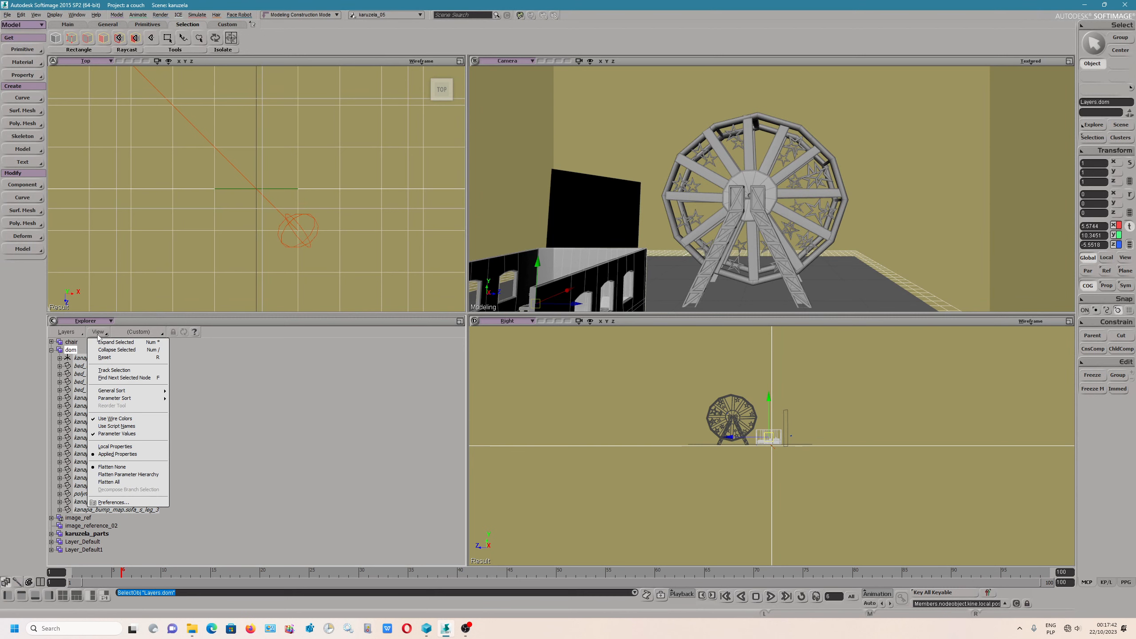
left_click(67, 332)
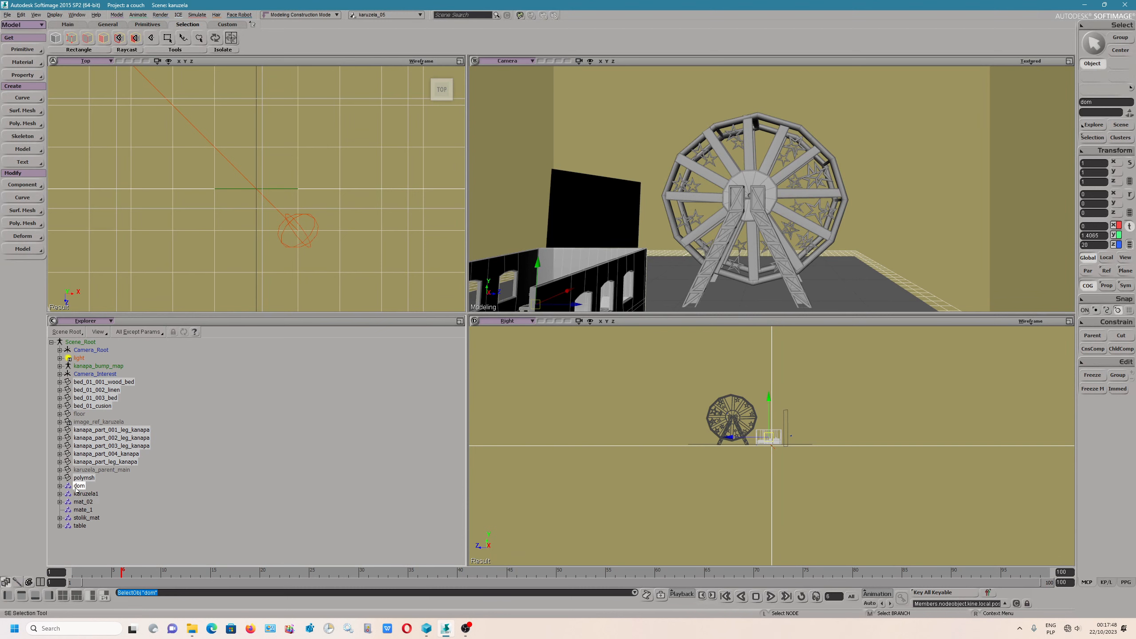
mouse_move(80, 497)
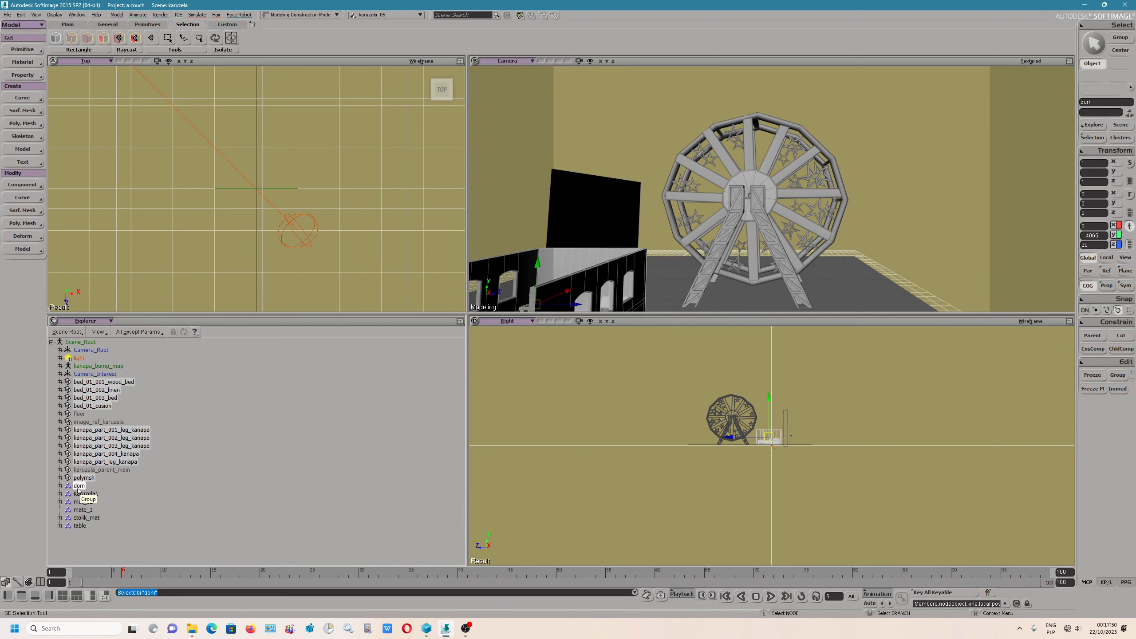
left_click(59, 389)
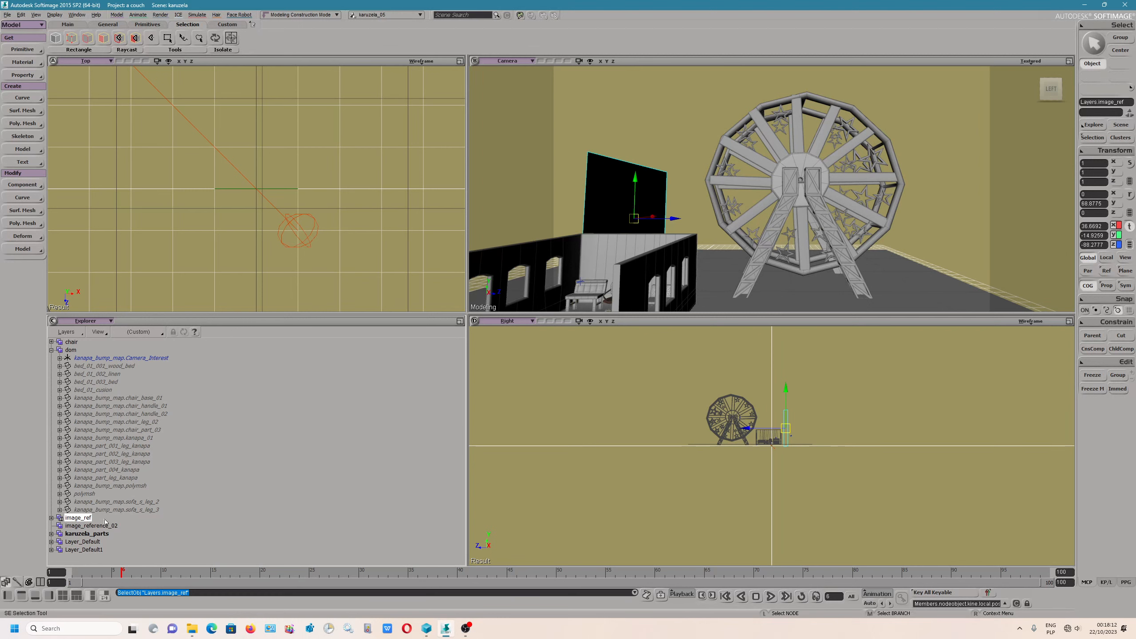
Bring up the layer actions for the image_ref layer
right_click(80, 518)
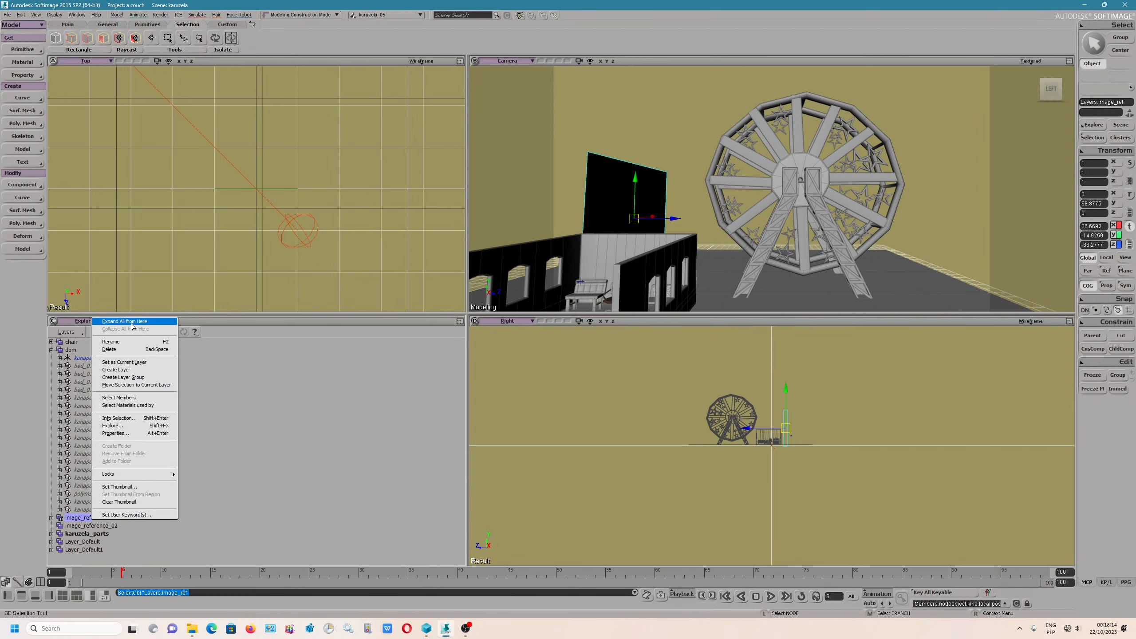
mouse_move(134, 326)
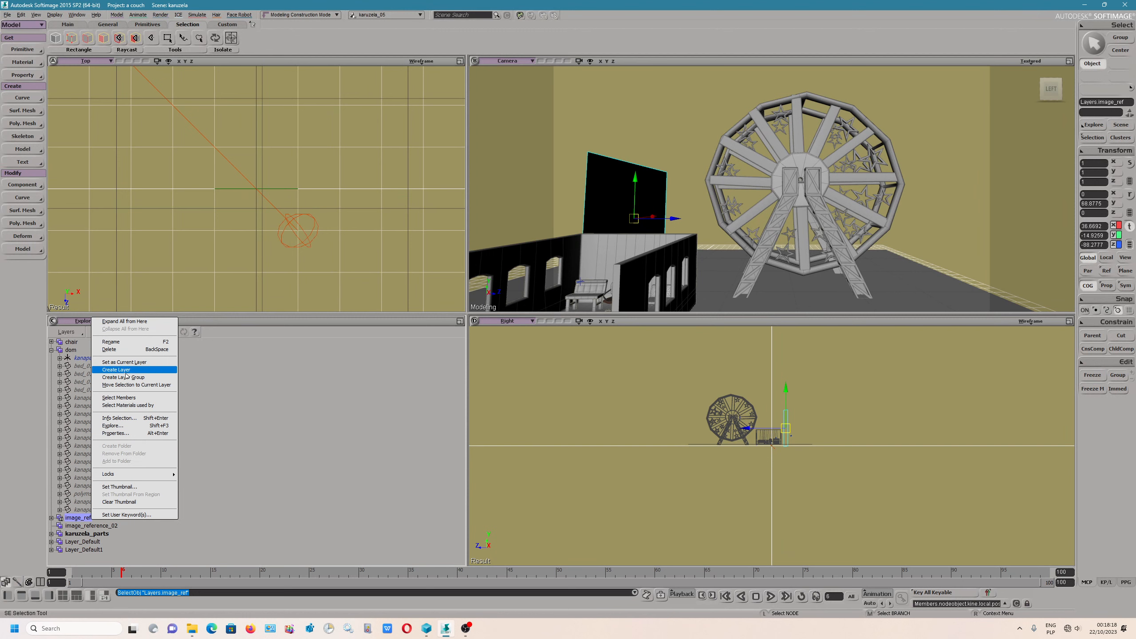
mouse_move(132, 397)
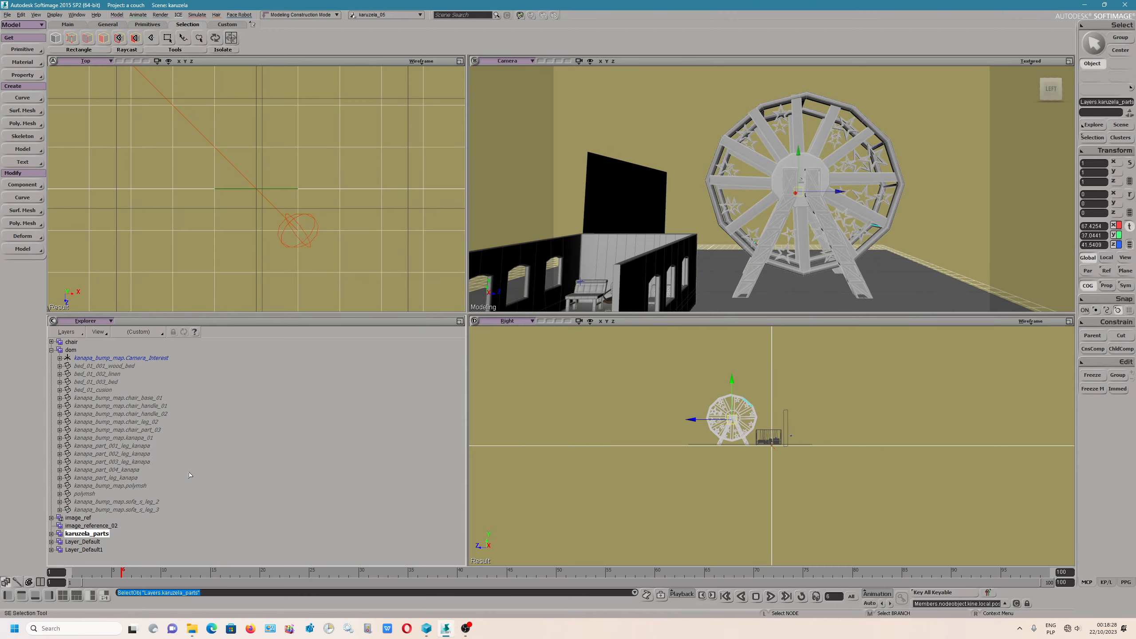
Orbit the Camera view around the Ferris wheel to see its other side
left_click_drag(797, 181, 870, 239)
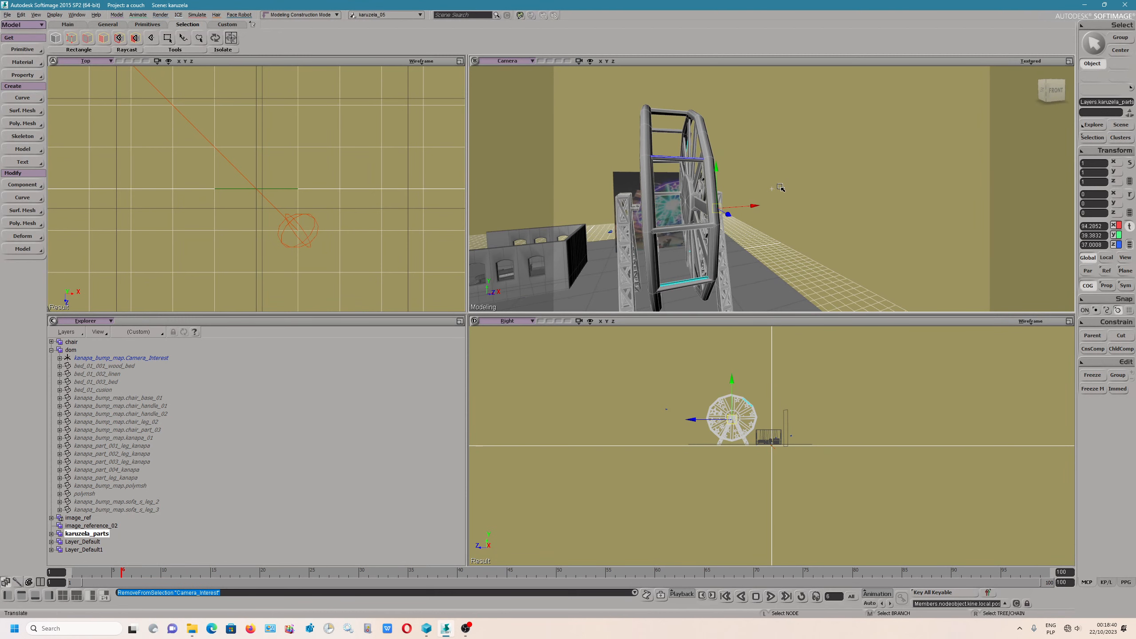
mouse_move(775, 193)
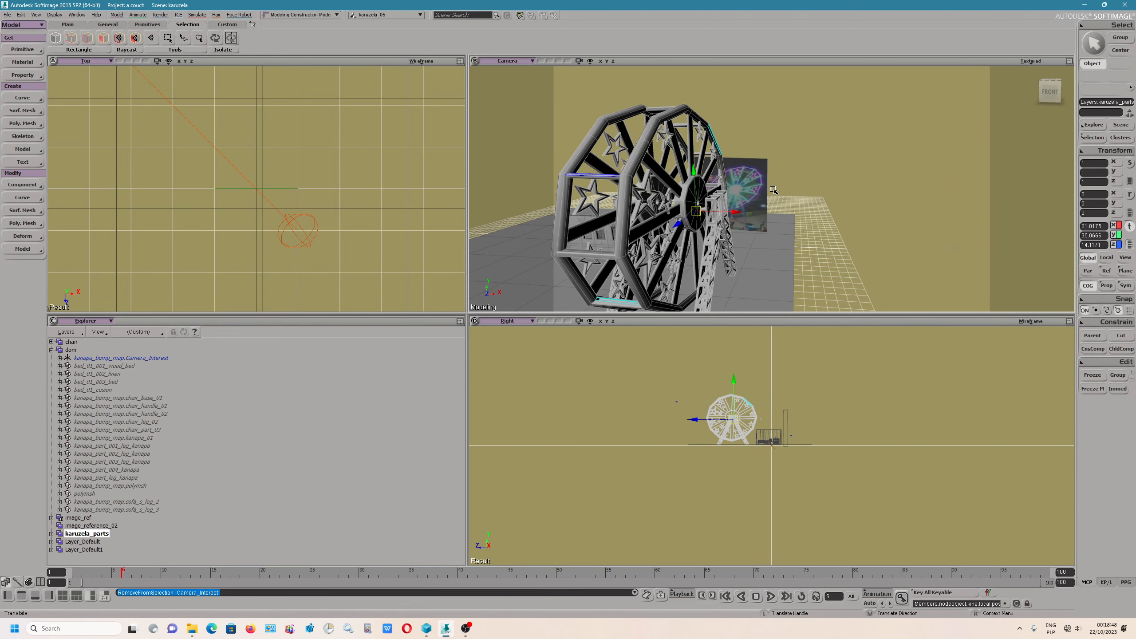
left_click_drag(774, 190, 841, 234)
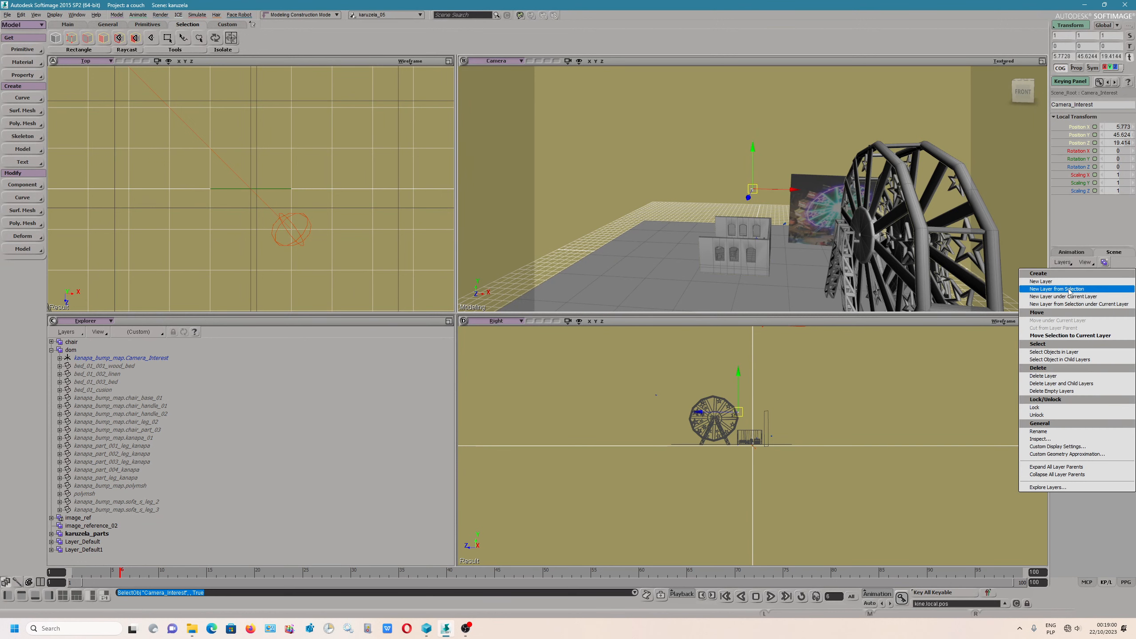
Create a new layer from the selected Camera_Interest and name it camera_interest
left_click(1059, 288)
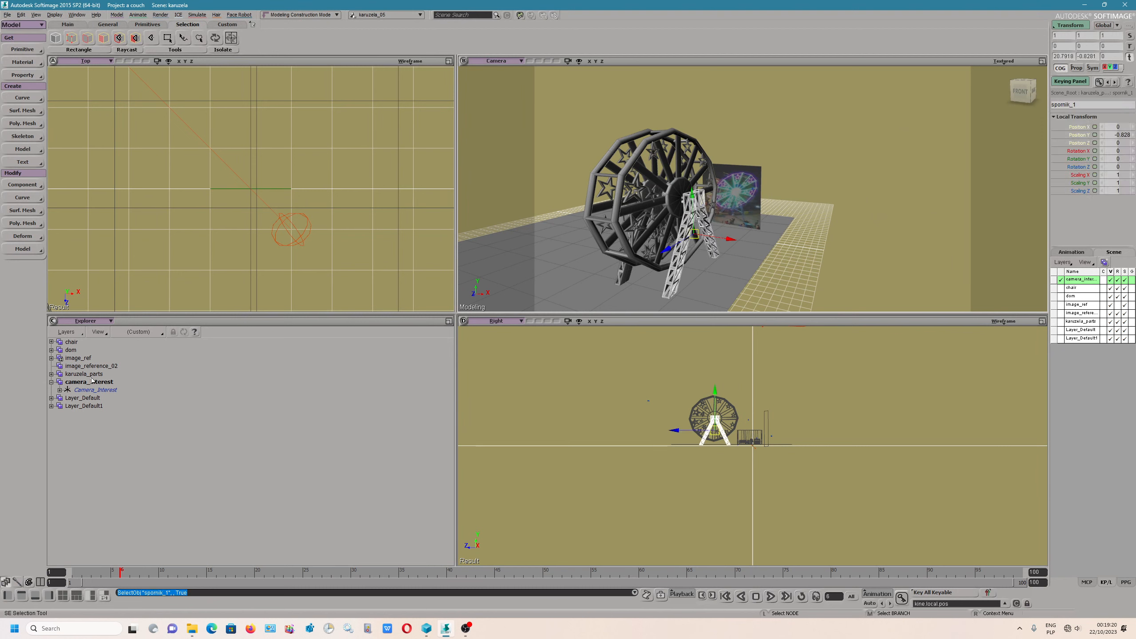
left_click(83, 374)
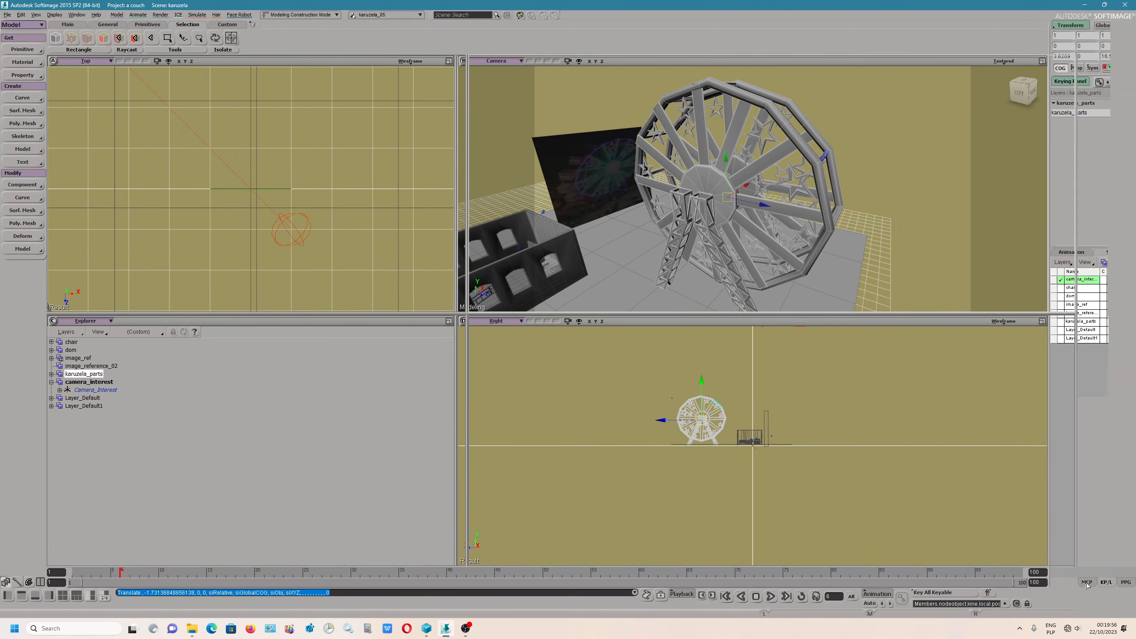
Show the scene hierarchy in a floating Explorer and select the Ferris wheel karuzela1 with Rotate active
left_click(1094, 124)
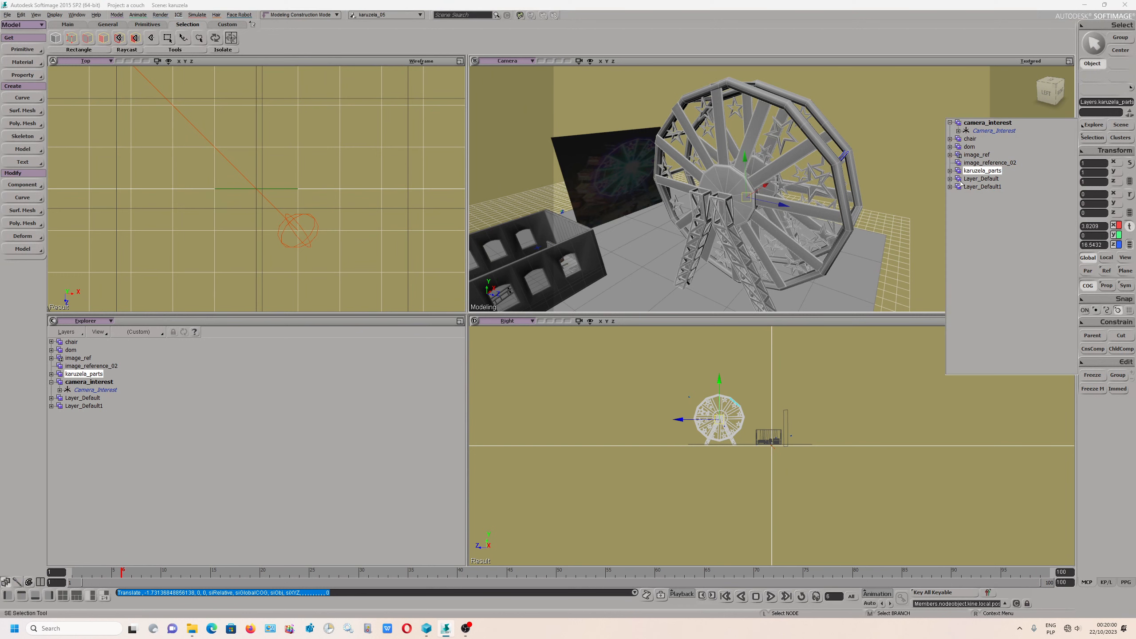
left_click(1092, 124)
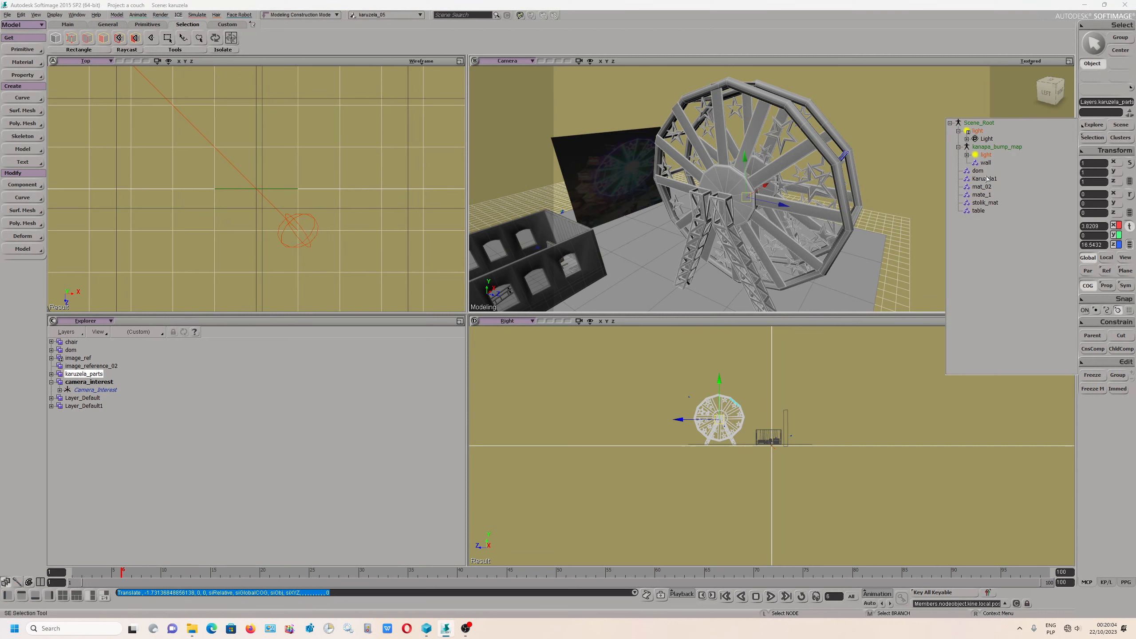
left_click(978, 170)
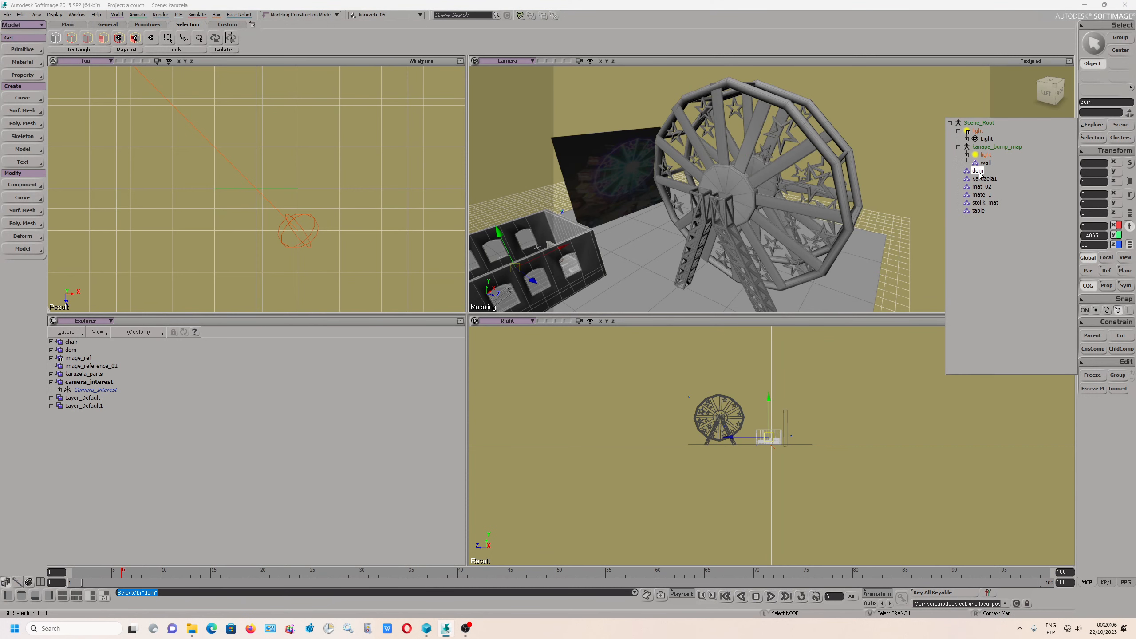
left_click(984, 178)
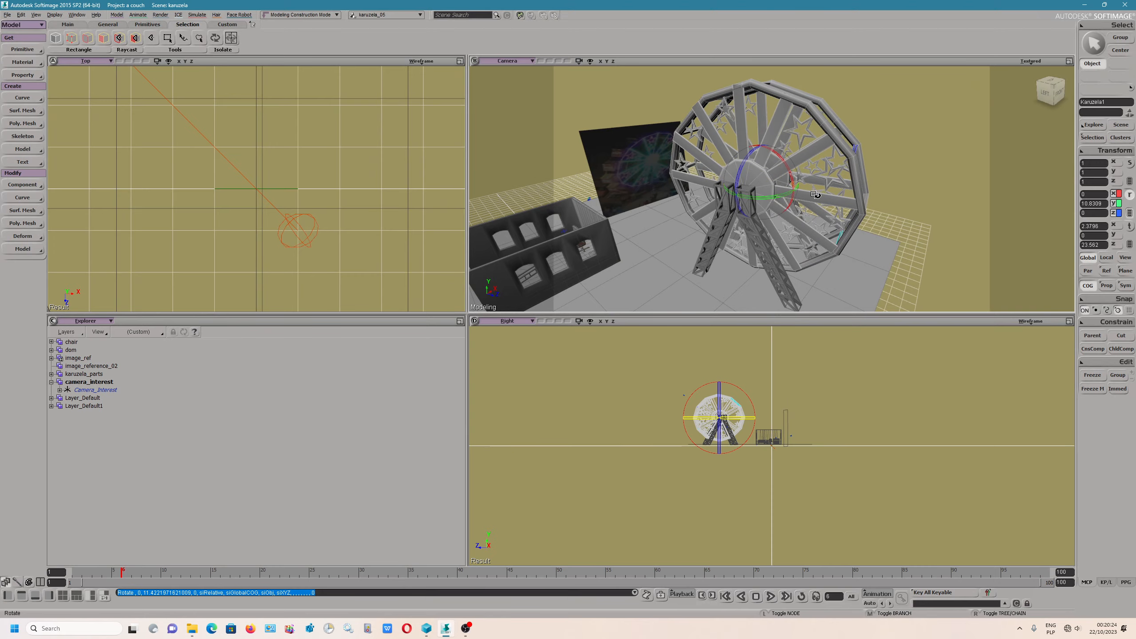
Undo the last turn, rotate karuzela1 about -48° on its Y axis, and maximize the Camera viewport
key("ctrl+z")
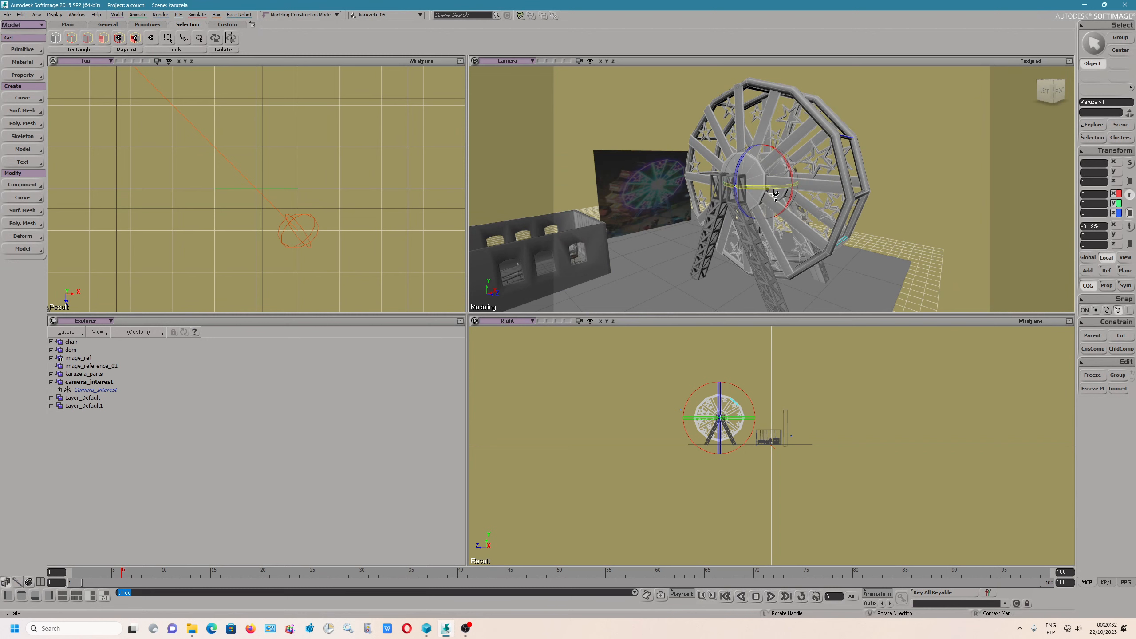
left_click_drag(775, 192, 818, 180)
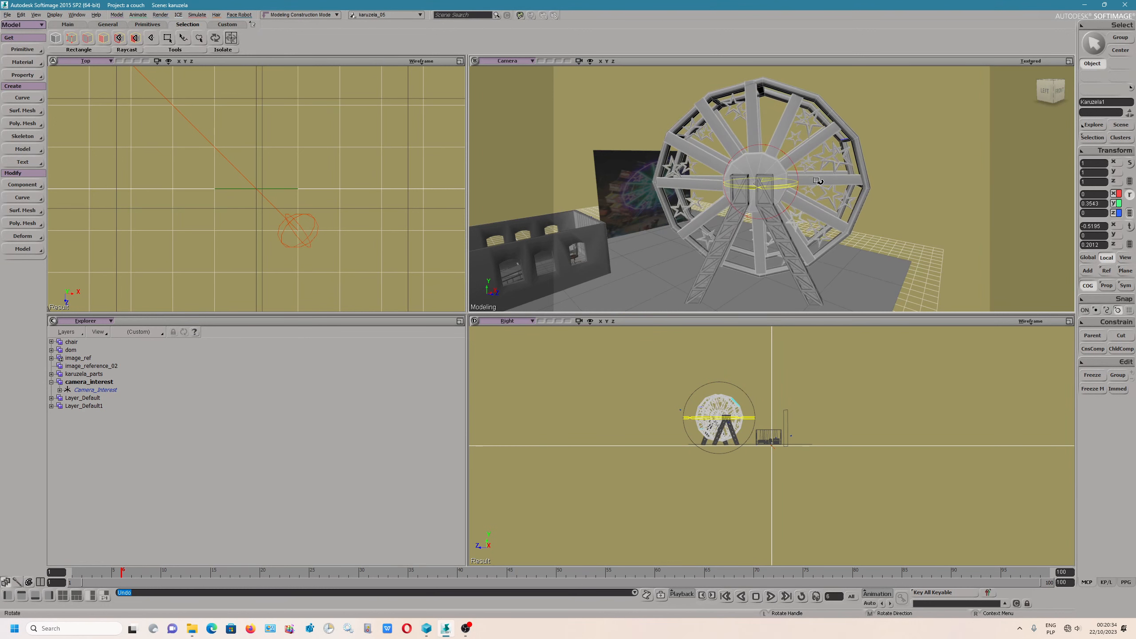
left_click_drag(818, 181, 790, 181)
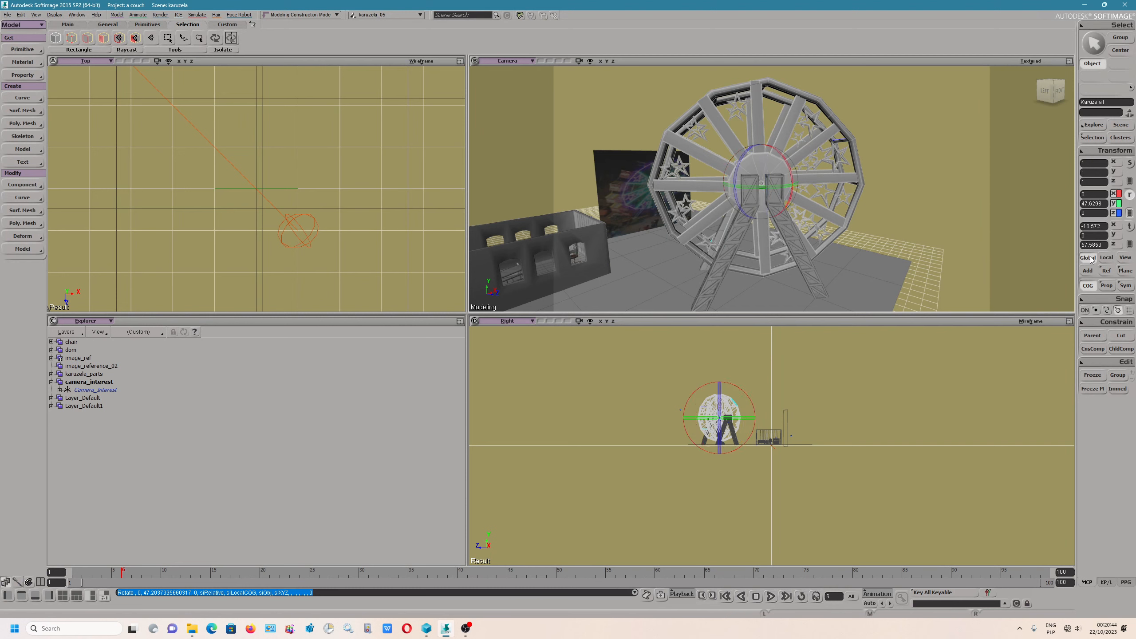
left_click_drag(790, 190, 764, 190)
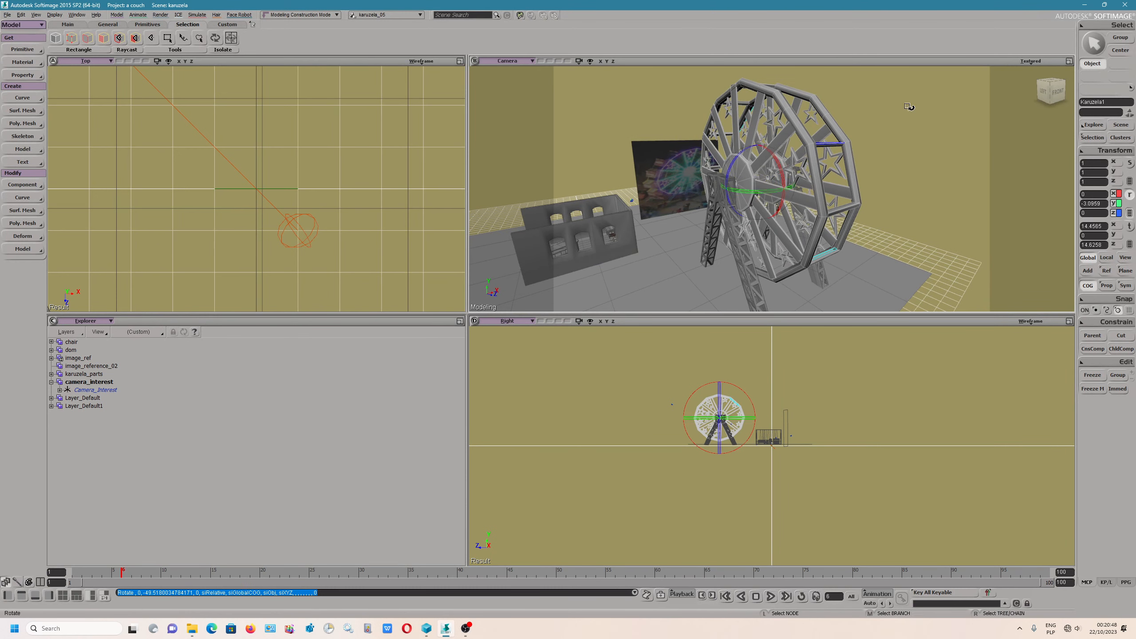
left_click(66, 332)
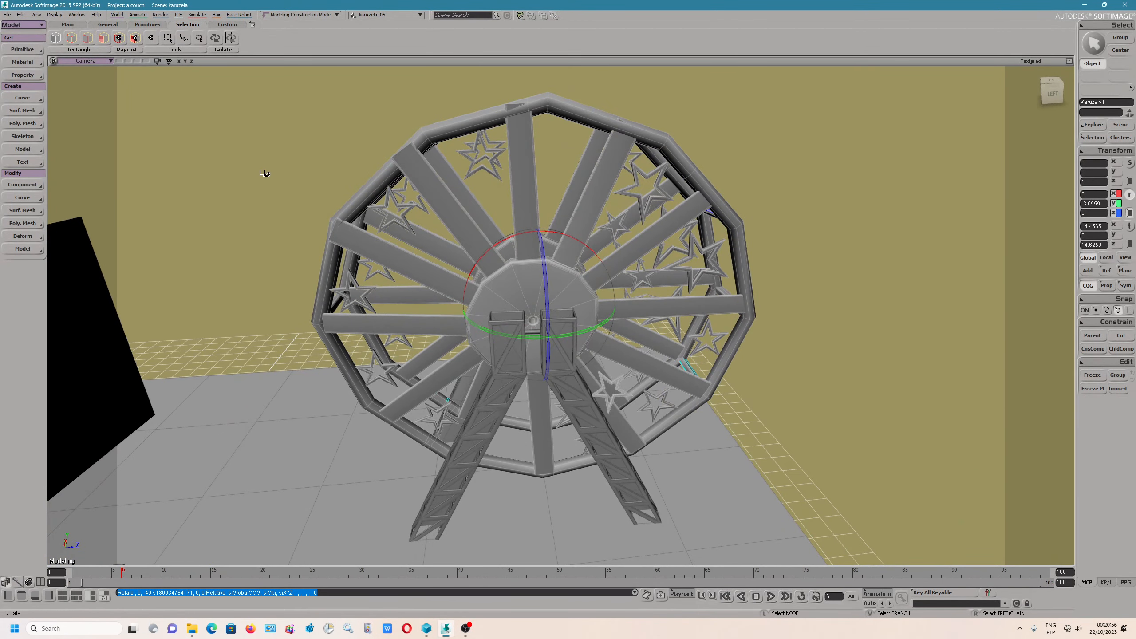
mouse_move(160, 14)
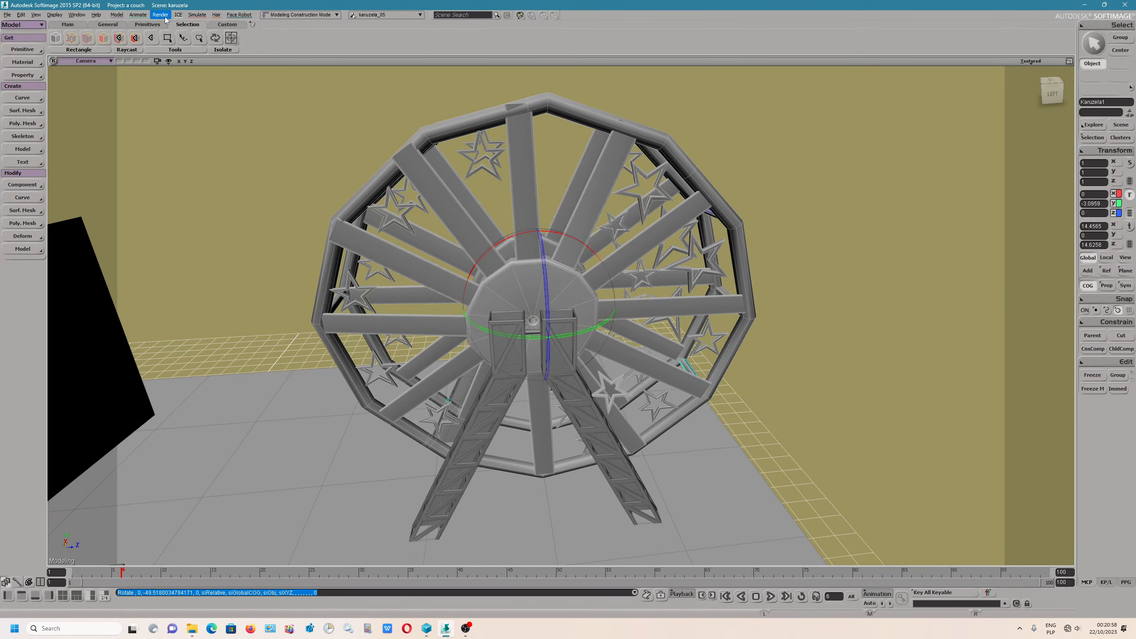
left_click(160, 14)
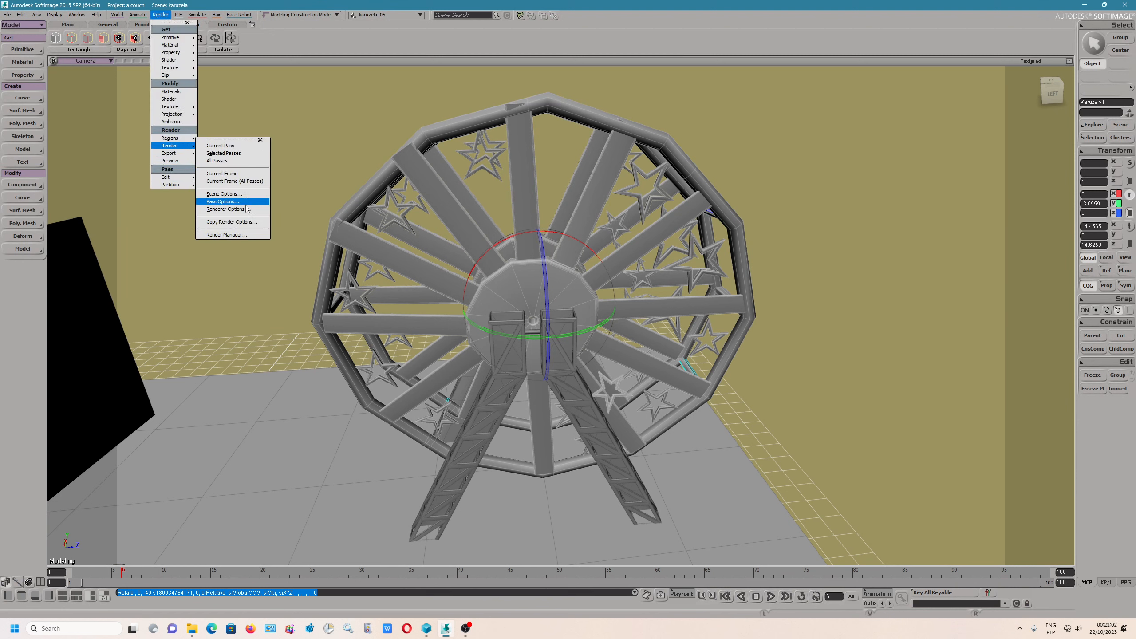
left_click(226, 209)
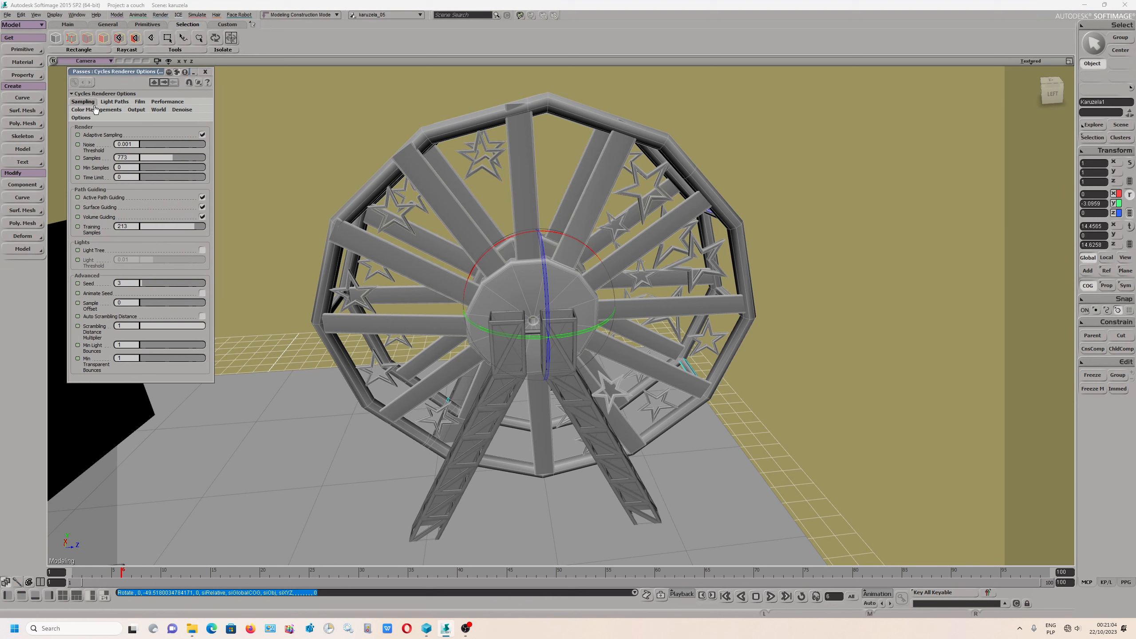
mouse_move(161, 105)
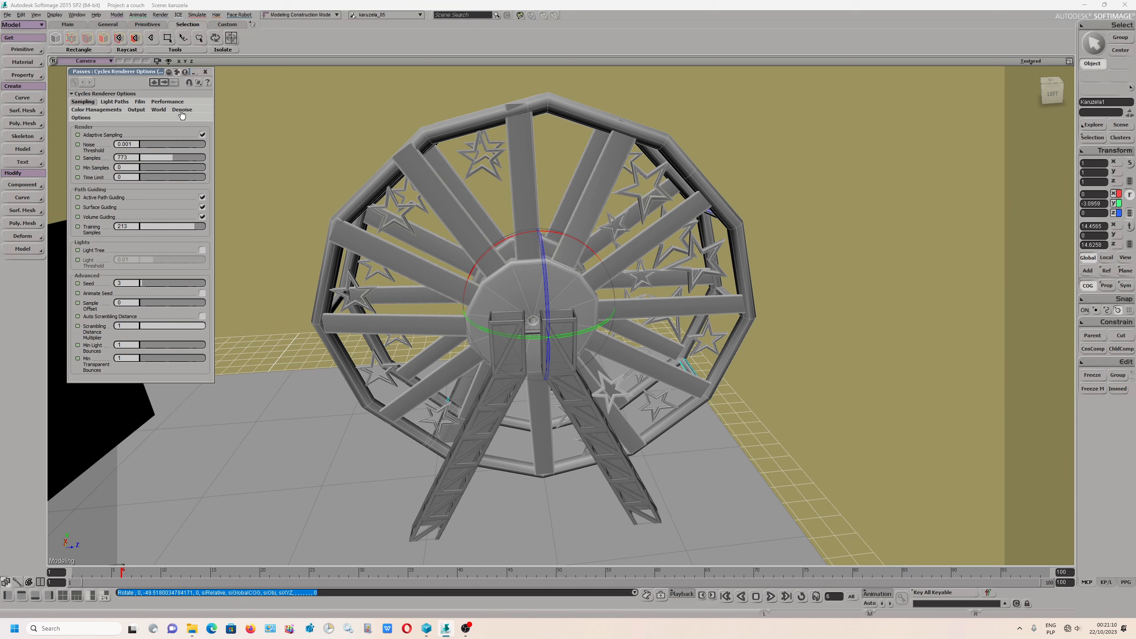
left_click(181, 109)
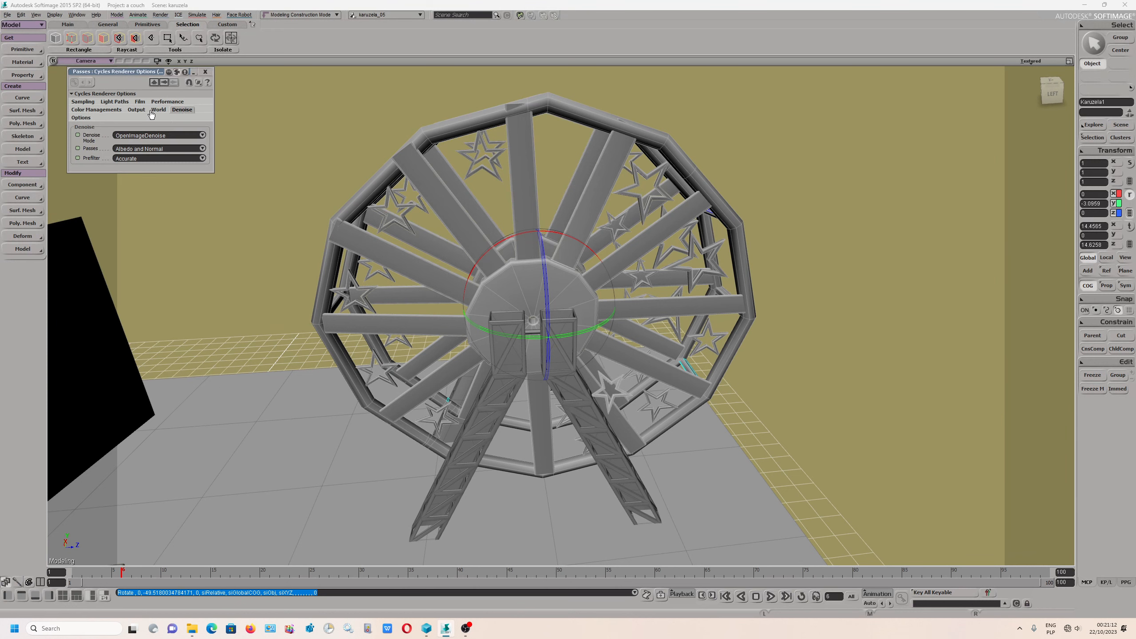
left_click(140, 101)
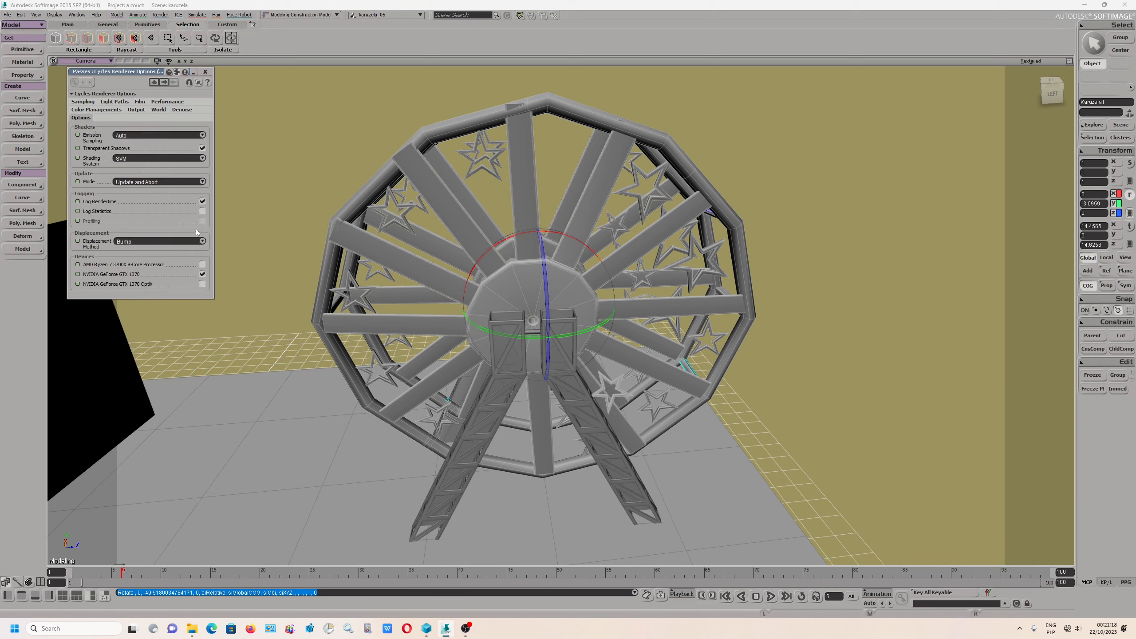
left_click(168, 101)
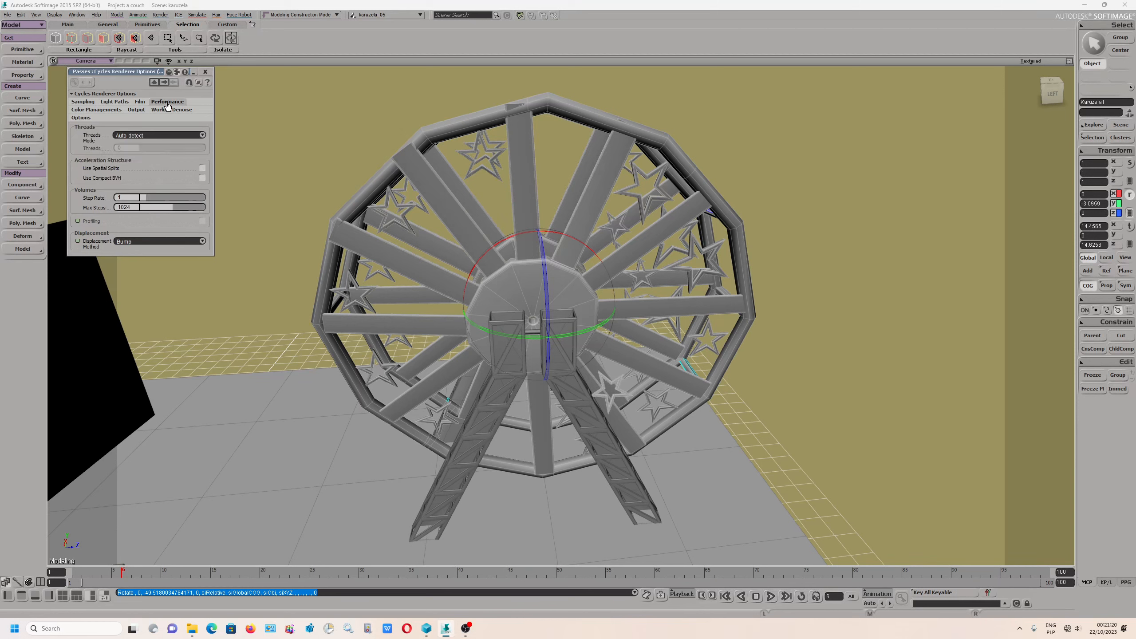
left_click(182, 109)
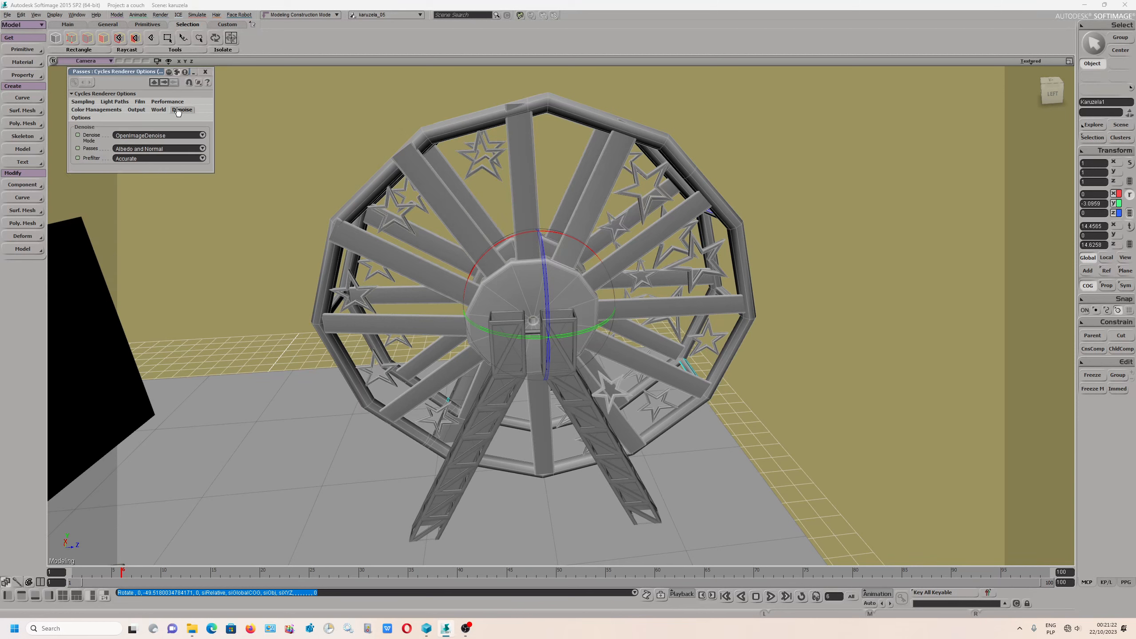
left_click(205, 71)
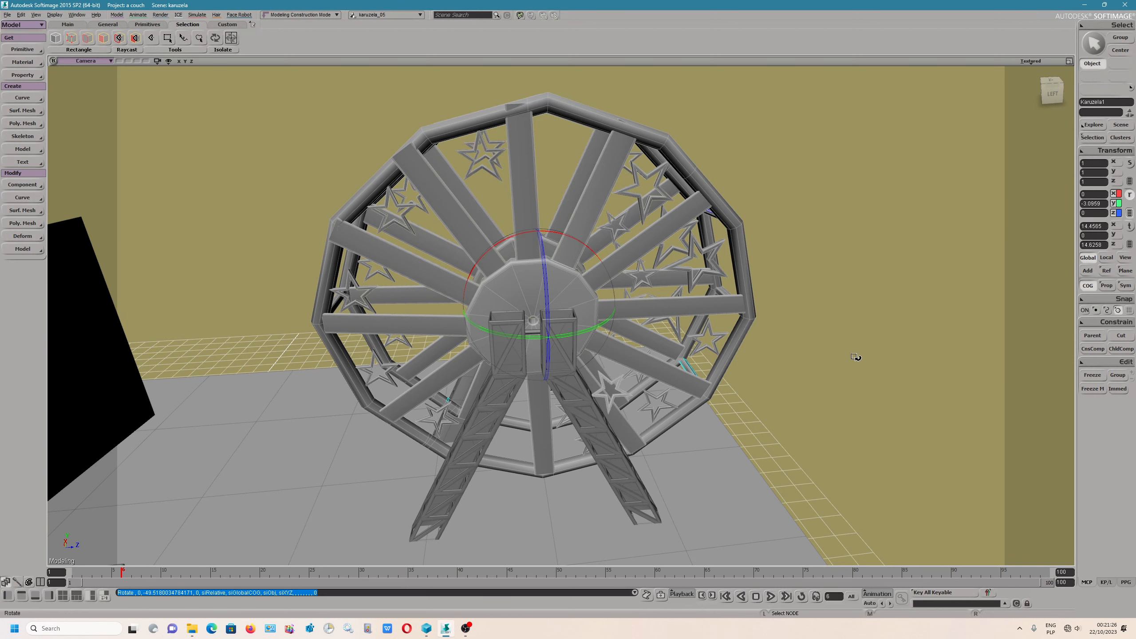
mouse_move(487, 623)
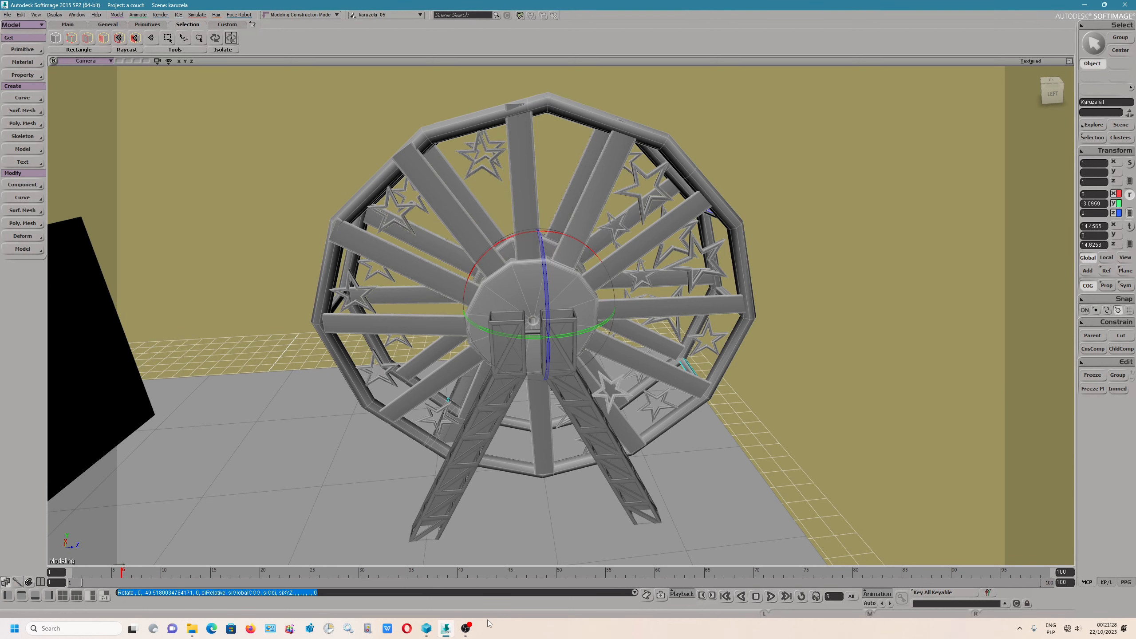